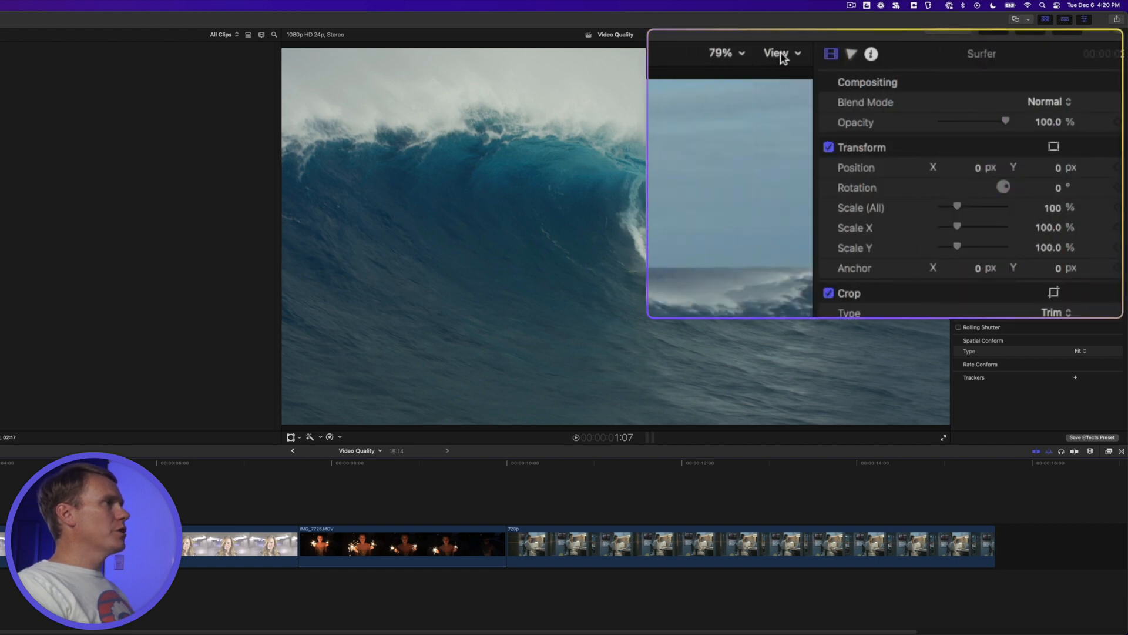
Bring up the viewer's display options listing quality and media playback choices.
{"action": "left_click", "coordinate": [777, 53]}
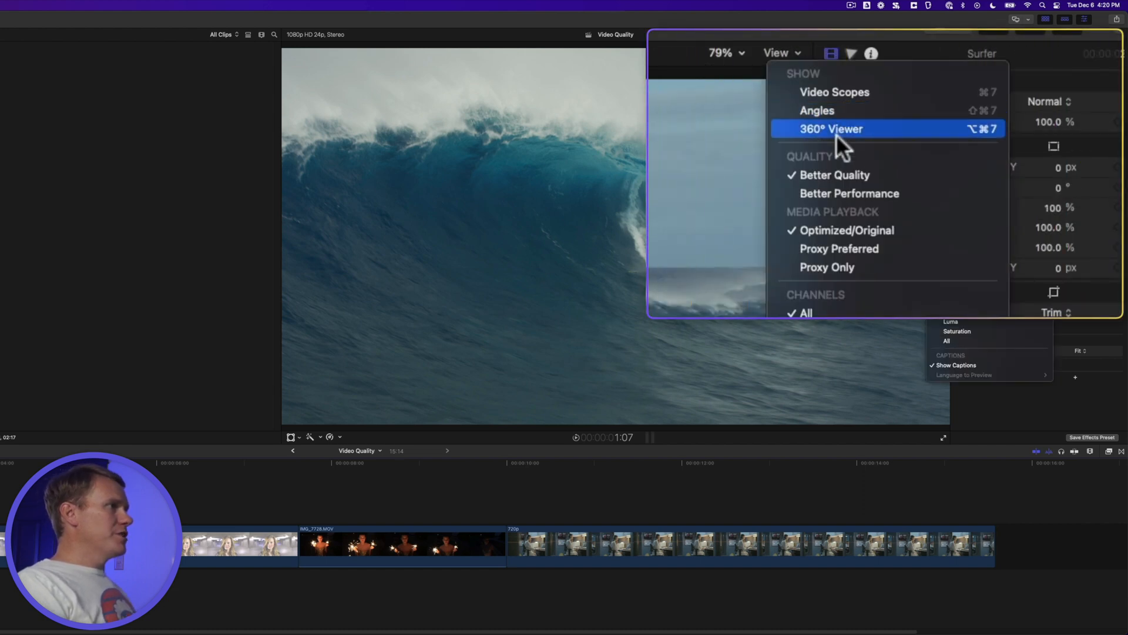
{"action": "mouse_move", "coordinate": [893, 220]}
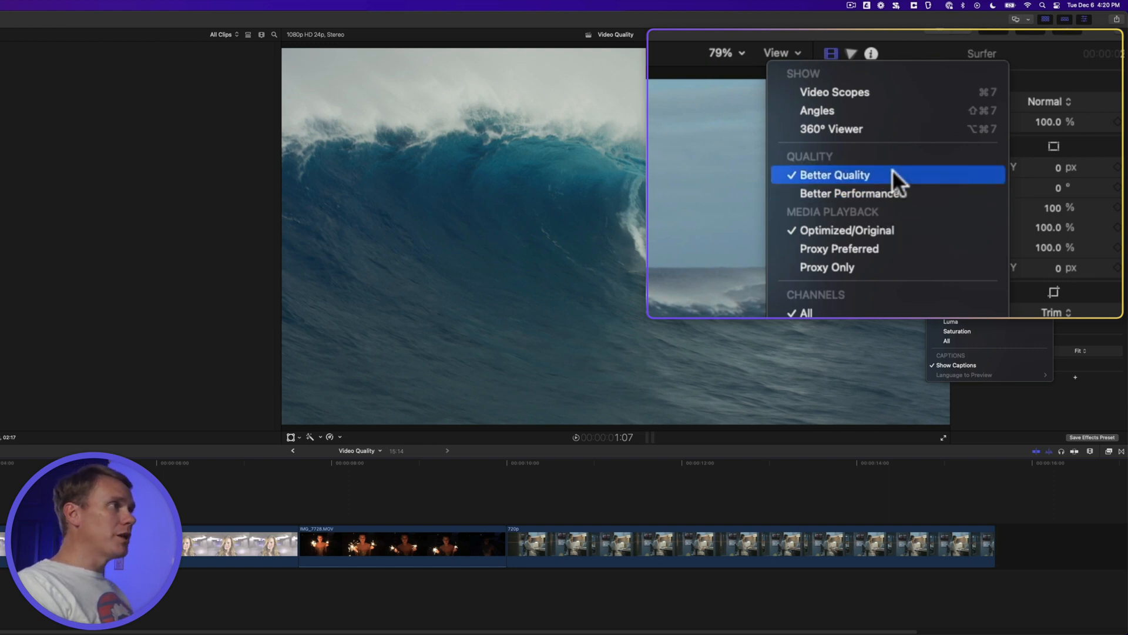
{"action": "mouse_move", "coordinate": [851, 193]}
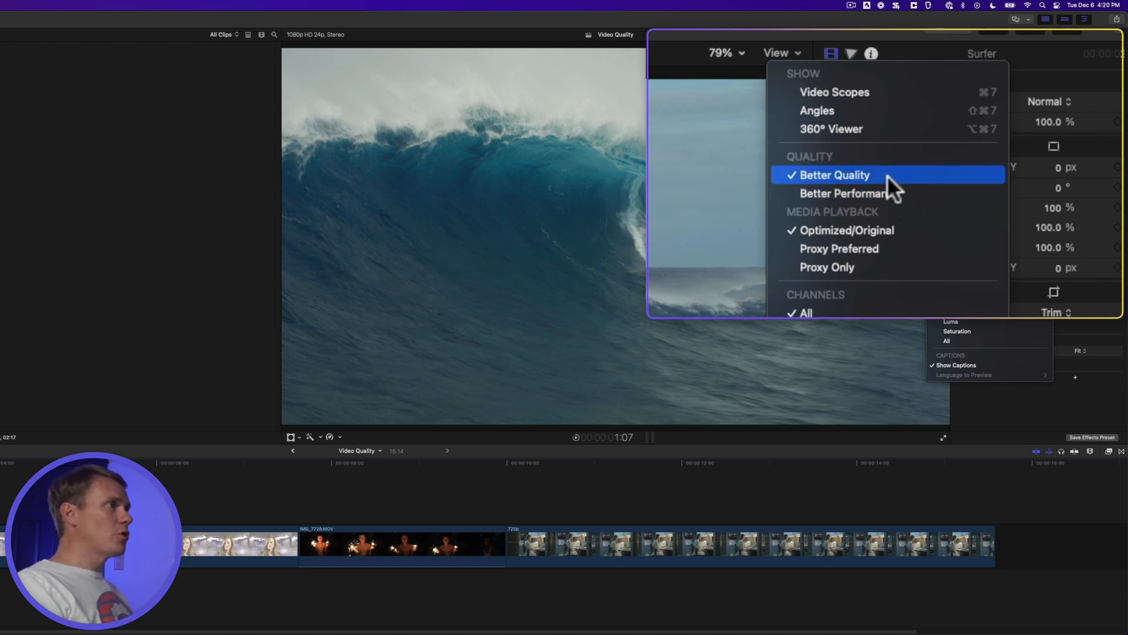
{"action": "mouse_move", "coordinate": [848, 193]}
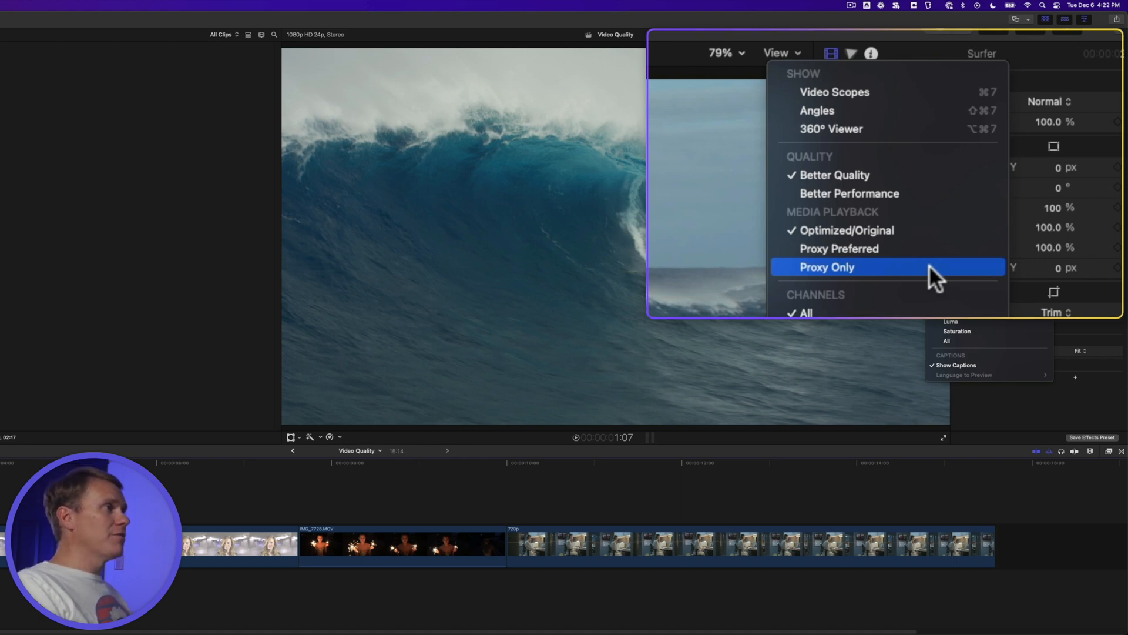
Try Proxy Only playback, then show the 4K Surfer clip with its real footage.
{"action": "left_click", "coordinate": [826, 267]}
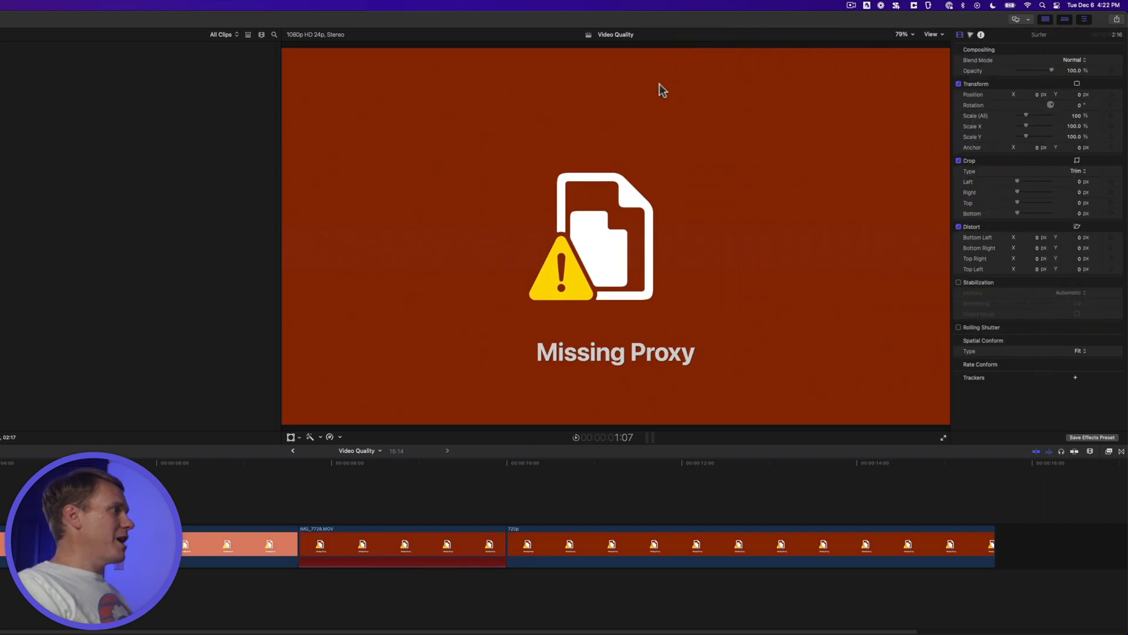
{"action": "left_click", "coordinate": [934, 34]}
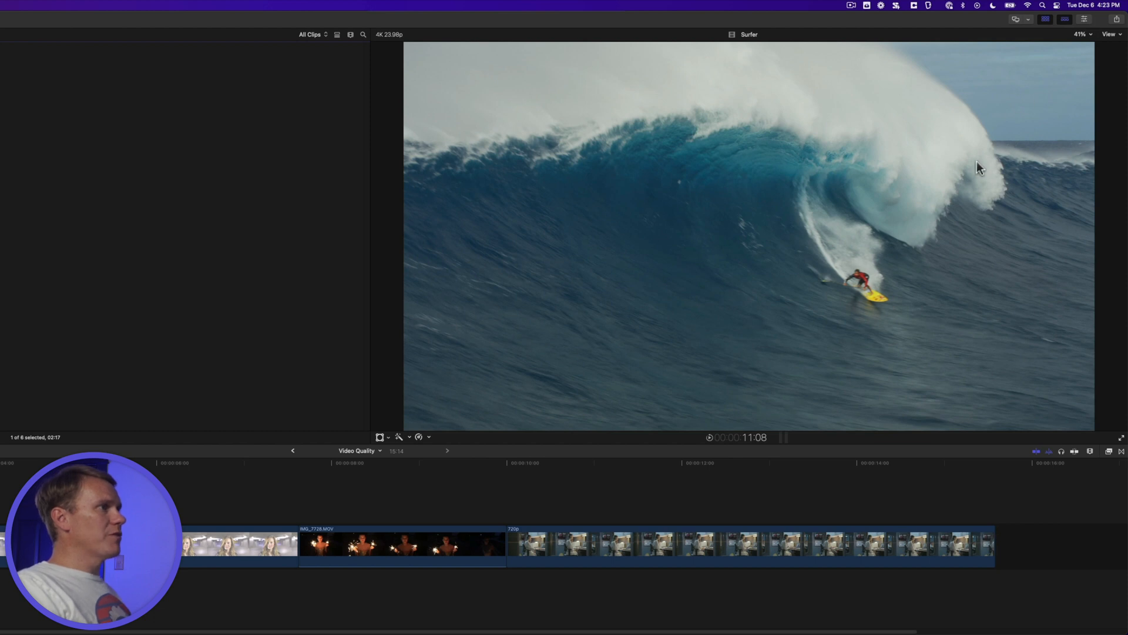
From the Surfer clip's Info inspector, request optimized and ProRes Proxy media at 50% frame size.
{"action": "left_click", "coordinate": [1082, 34]}
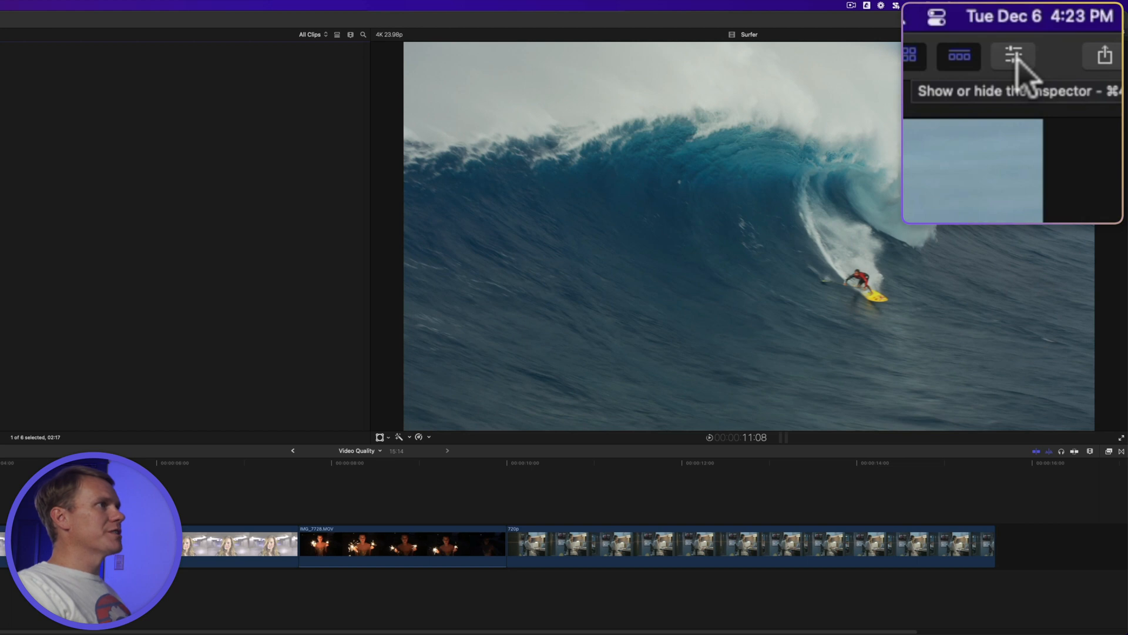
{"action": "left_click", "coordinate": [1013, 57]}
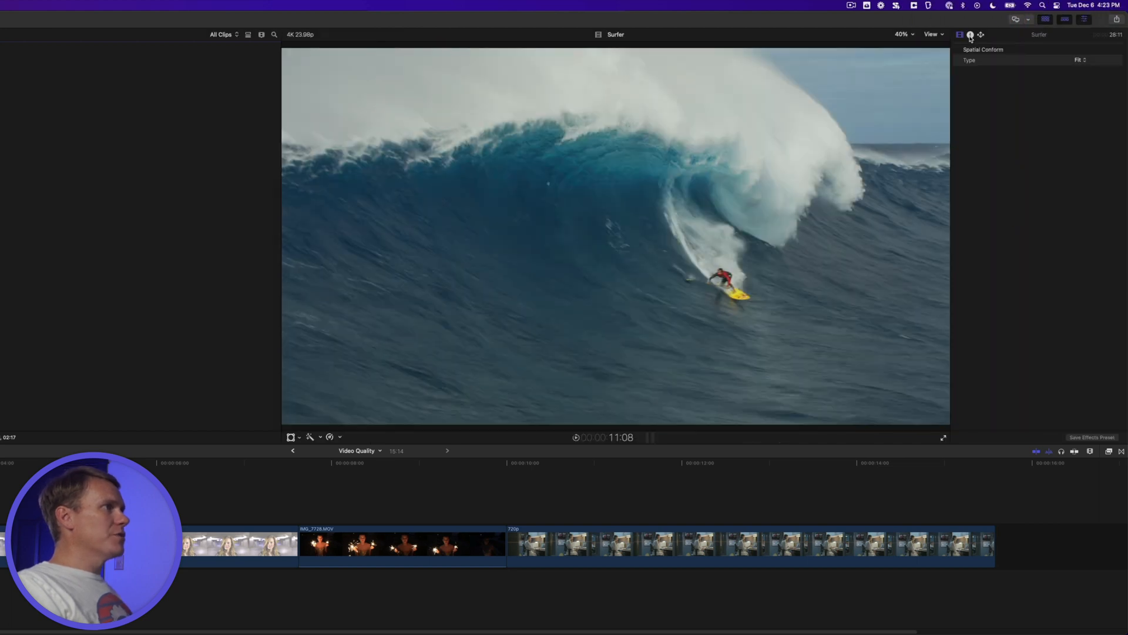
{"action": "left_click", "coordinate": [970, 34]}
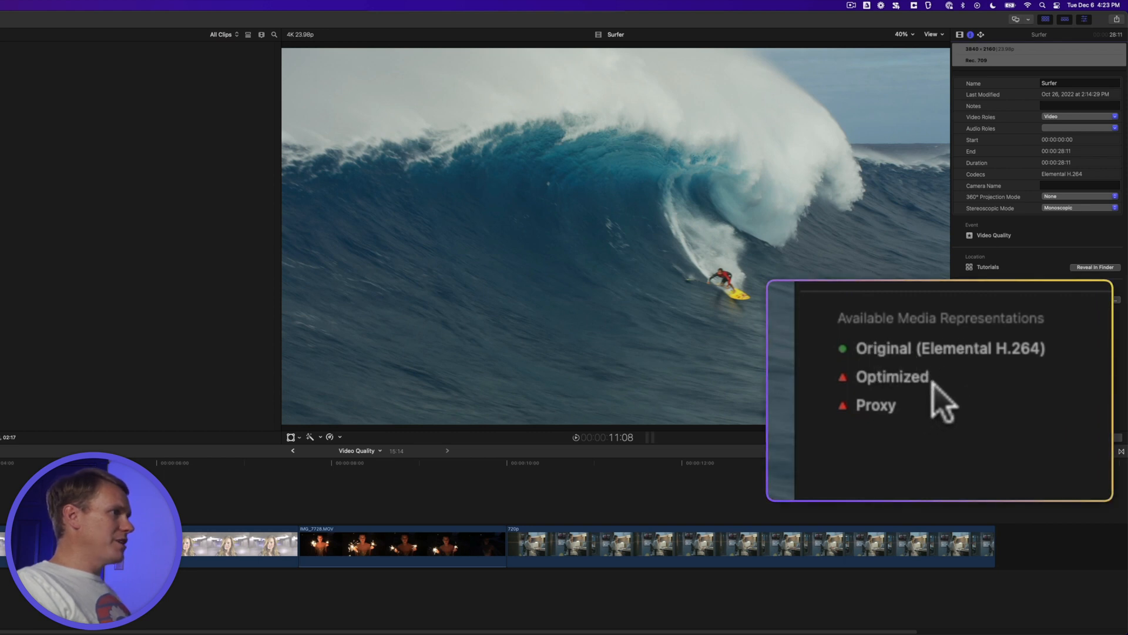
{"action": "mouse_move", "coordinate": [932, 425]}
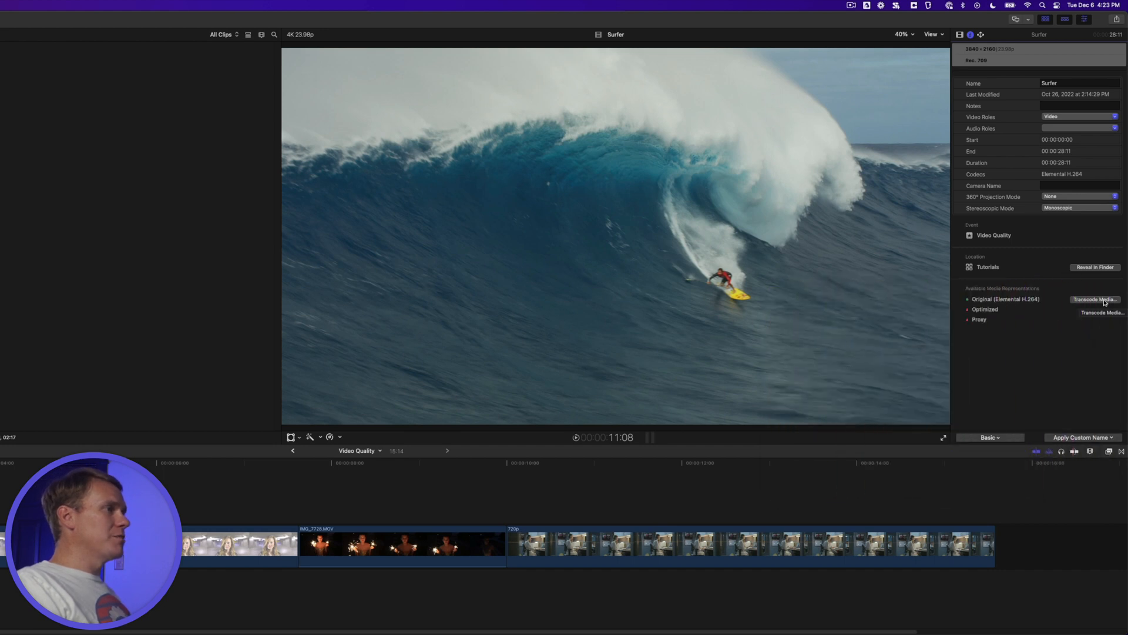
{"action": "left_click", "coordinate": [1094, 300]}
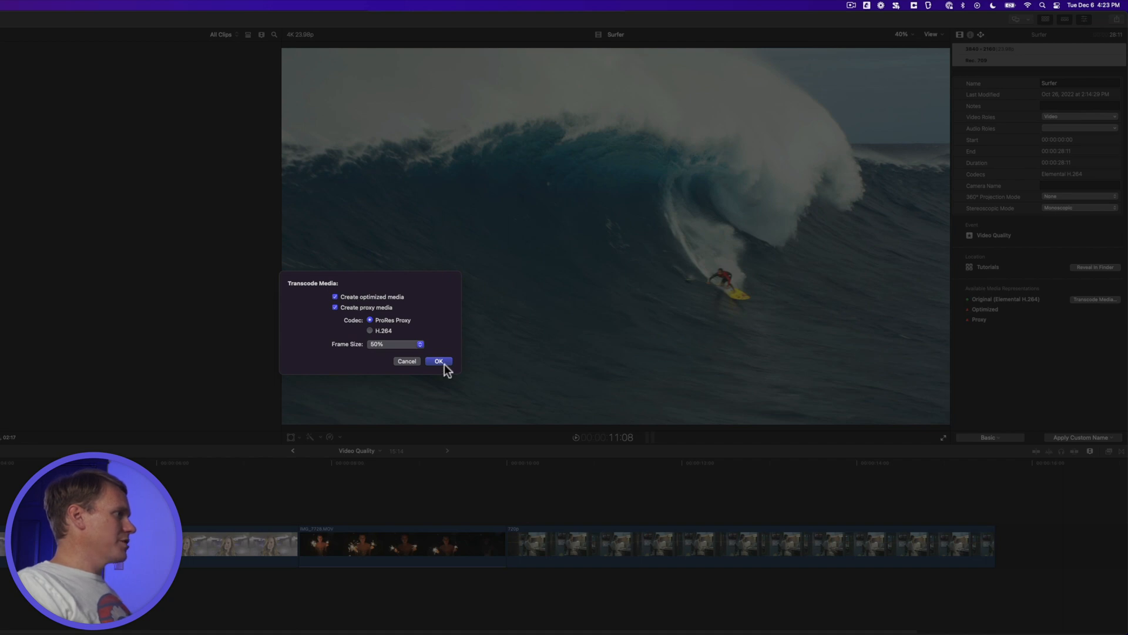
Confirm the transcode so optimized and proxy media start generating for the Surfer clip.
{"action": "left_click", "coordinate": [932, 35]}
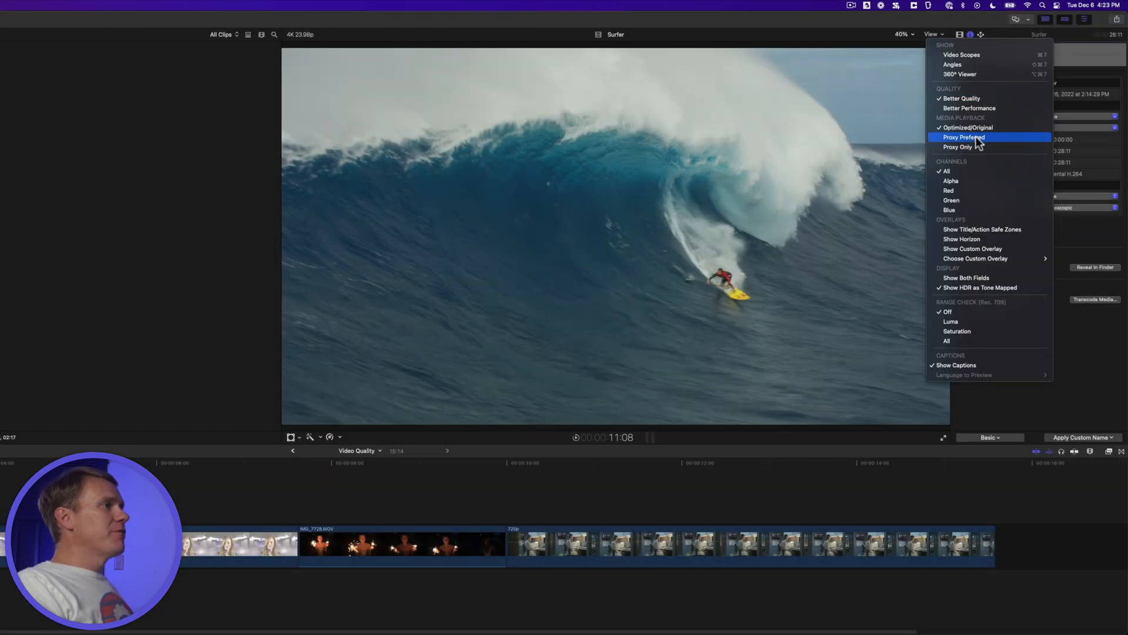
{"action": "mouse_move", "coordinate": [979, 146]}
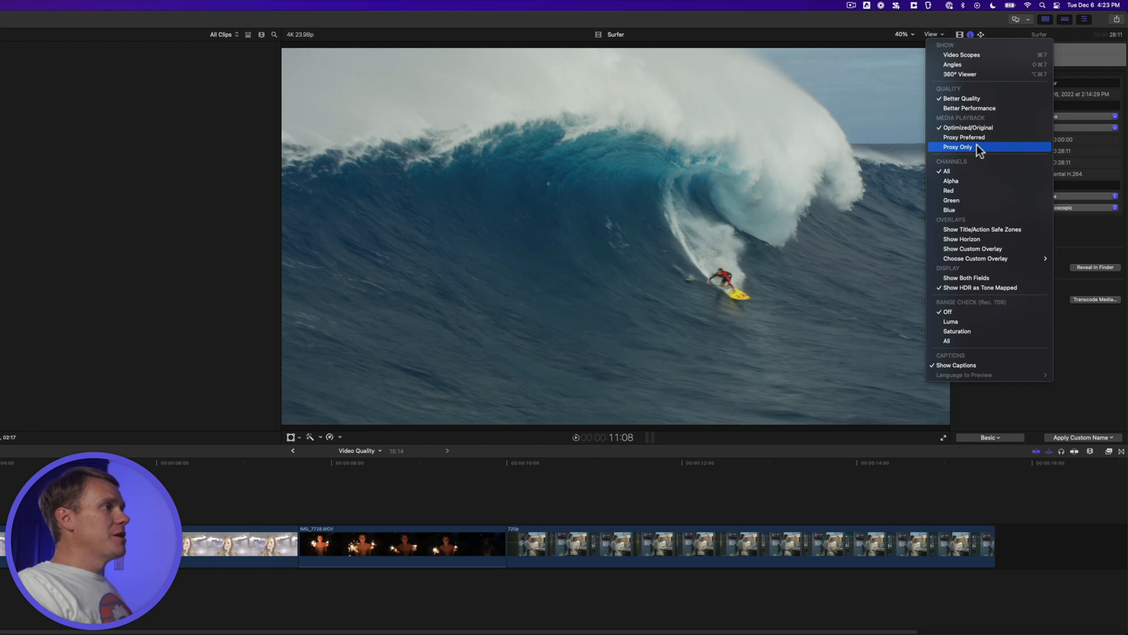
{"action": "mouse_move", "coordinate": [990, 127]}
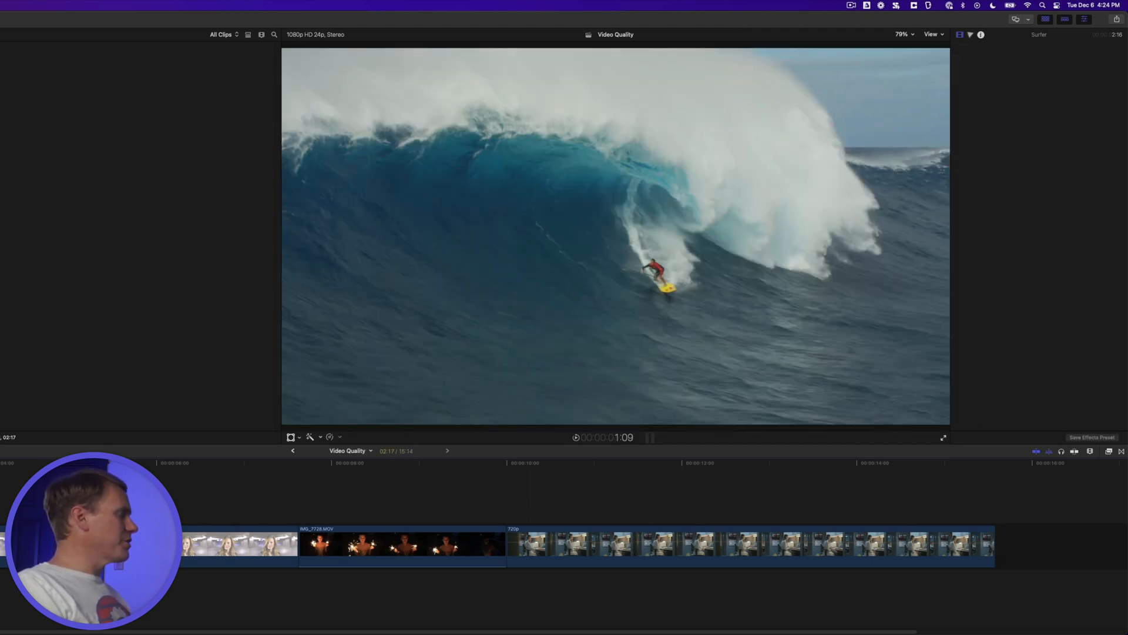
Raise the Surfer clip's Transform Scale (All) to about 139%.
{"action": "left_click", "coordinate": [959, 34]}
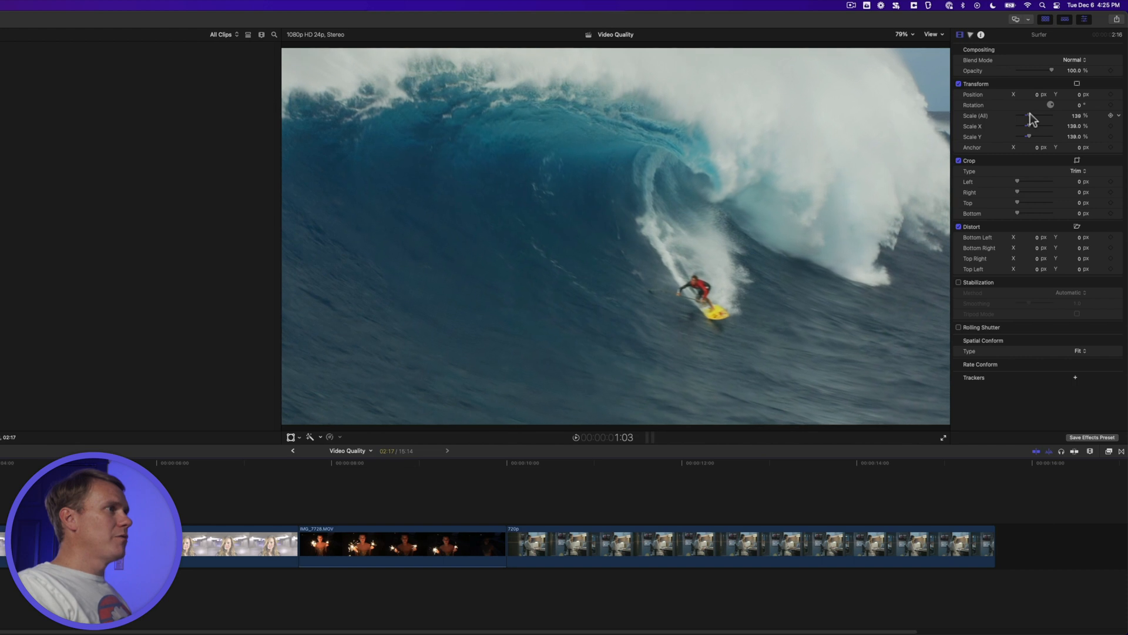
{"action": "left_click_drag", "start_coordinate": [1030, 115], "coordinate": [1033, 115]}
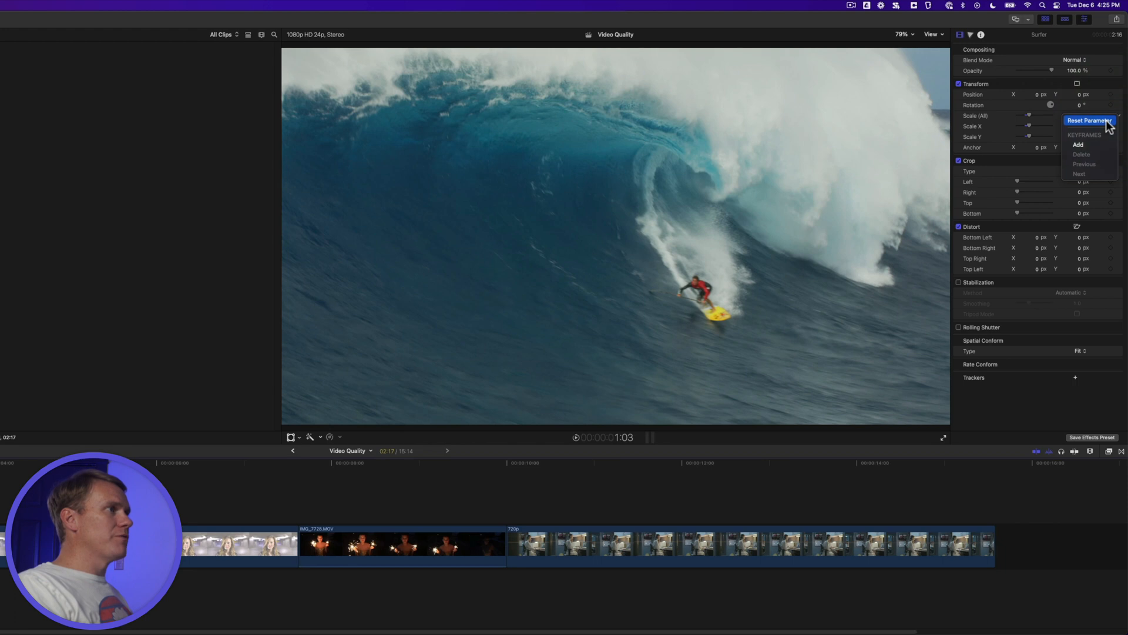
Reset Scale to 100%, set Spatial Conform to None, and enter 50 for Scale (All).
{"action": "left_click", "coordinate": [1089, 120]}
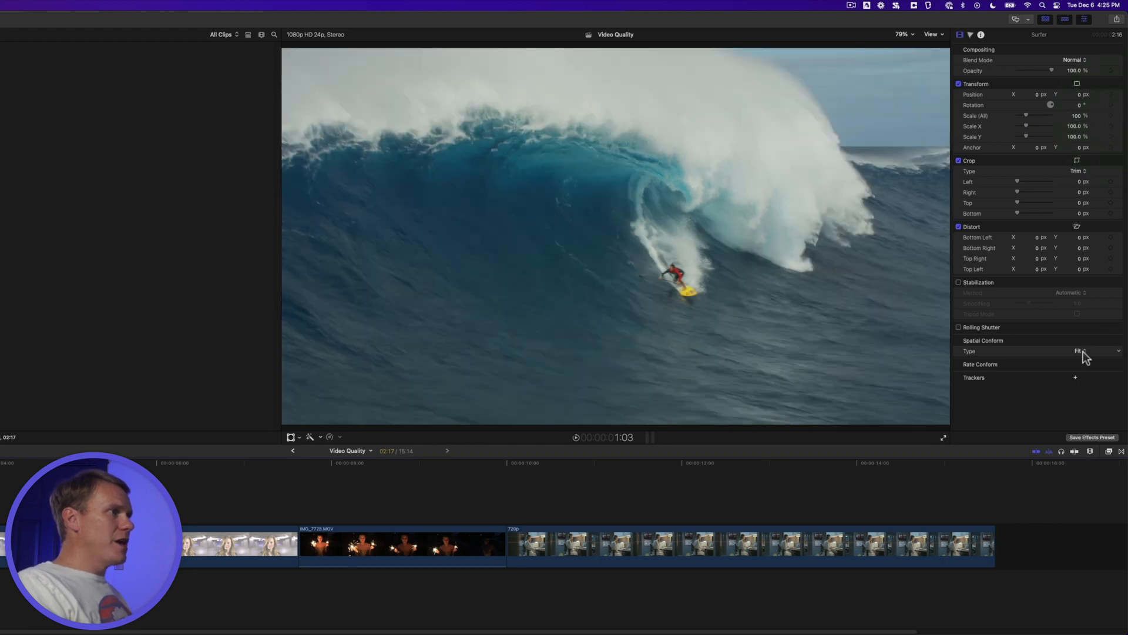
{"action": "left_click", "coordinate": [1077, 351]}
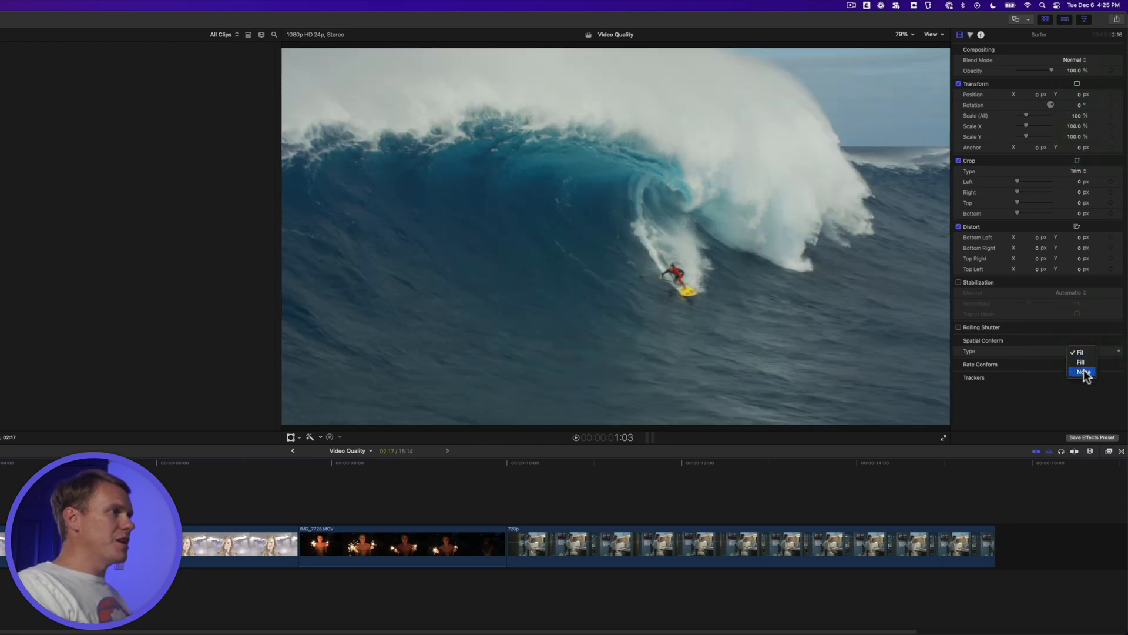
{"action": "left_click", "coordinate": [1082, 371]}
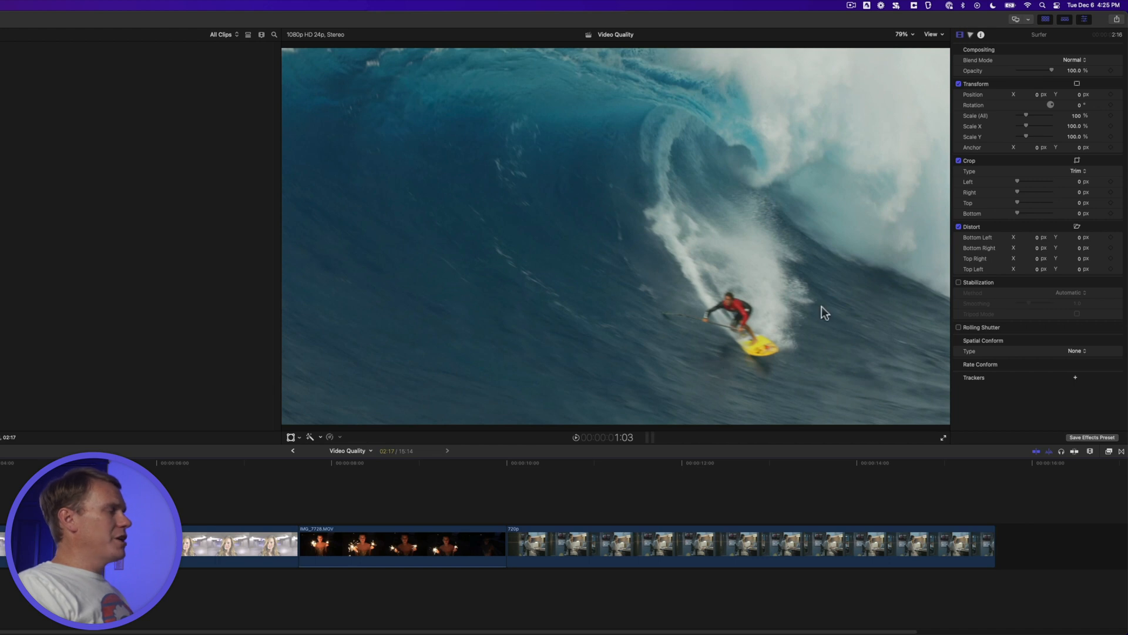
{"action": "mouse_move", "coordinate": [682, 338]}
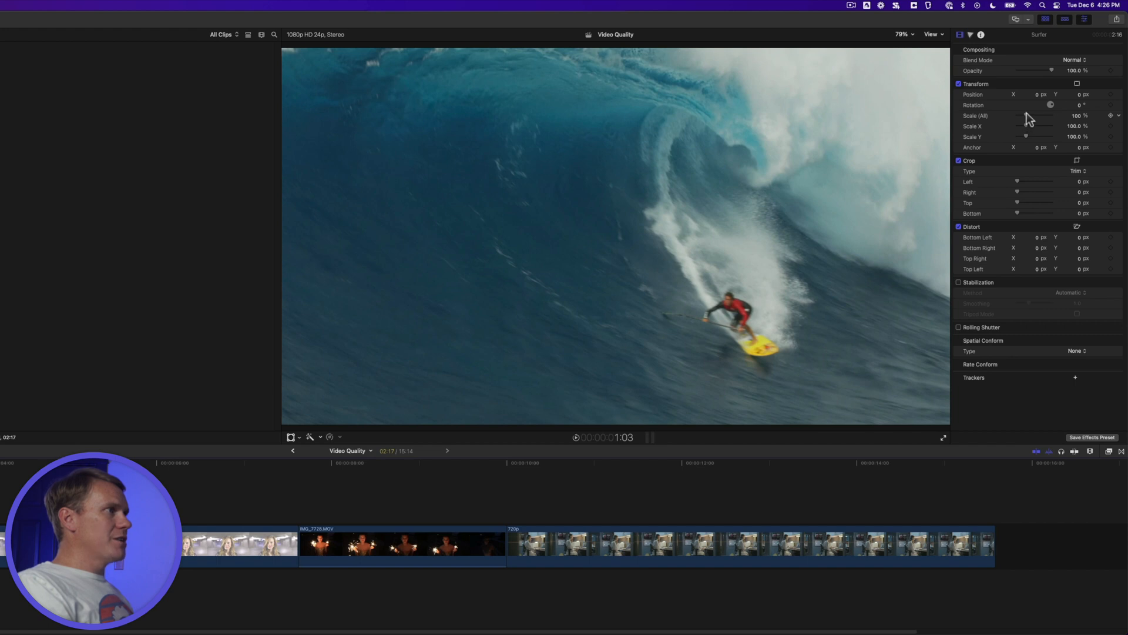
{"action": "mouse_move", "coordinate": [1079, 121]}
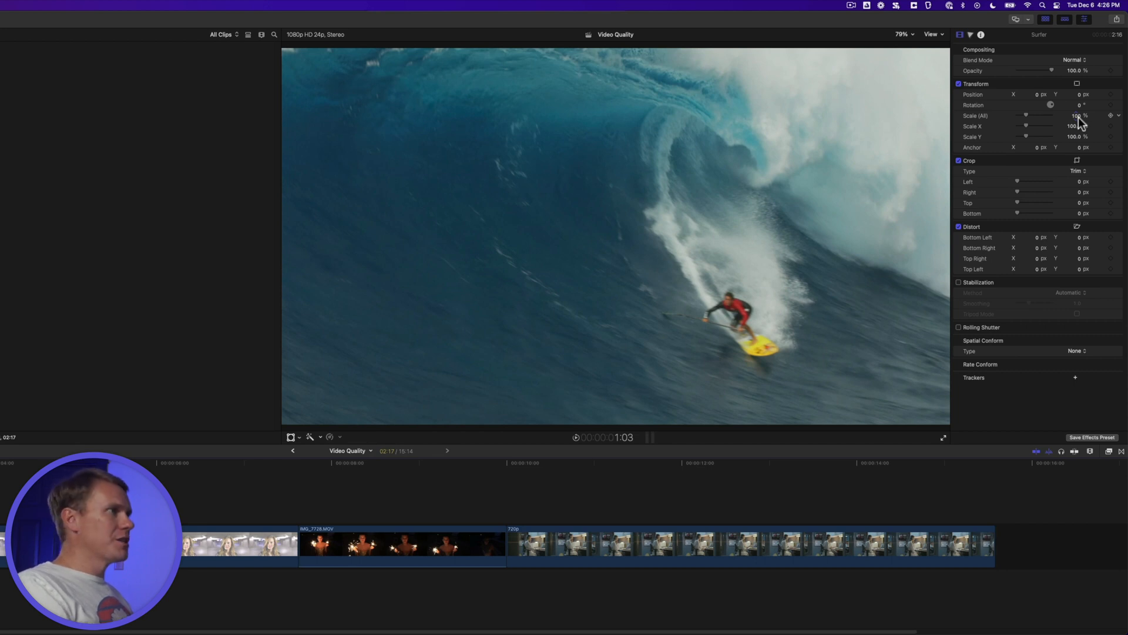
{"action": "type", "text": "50"}
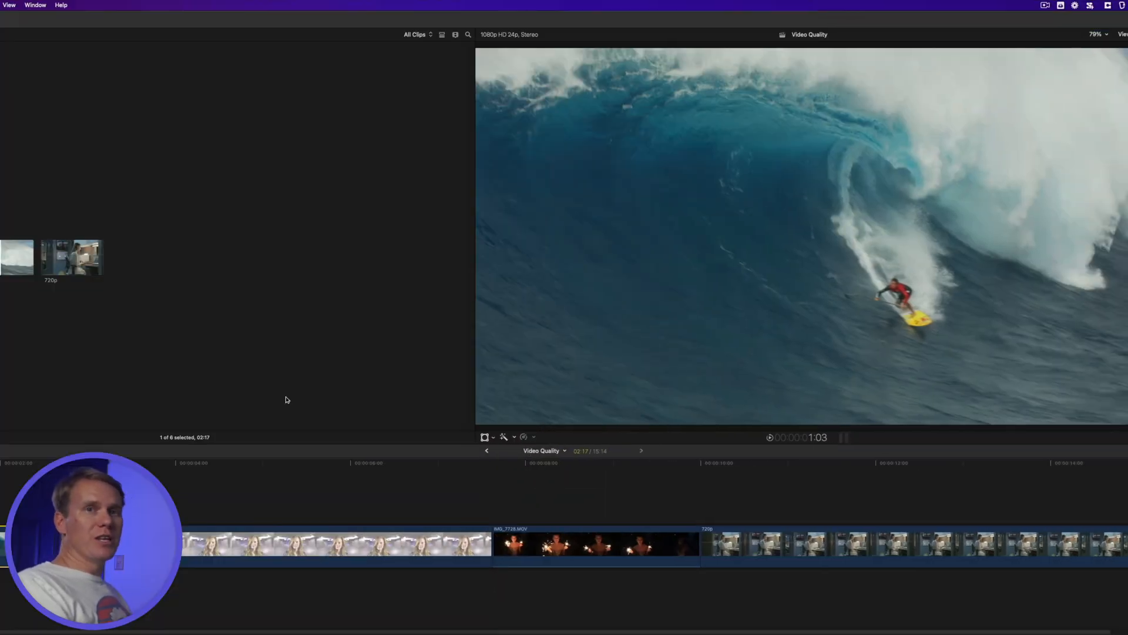
Select the washed-out portrait clip and list the available workspaces from the Window menu.
{"action": "left_click", "coordinate": [287, 543]}
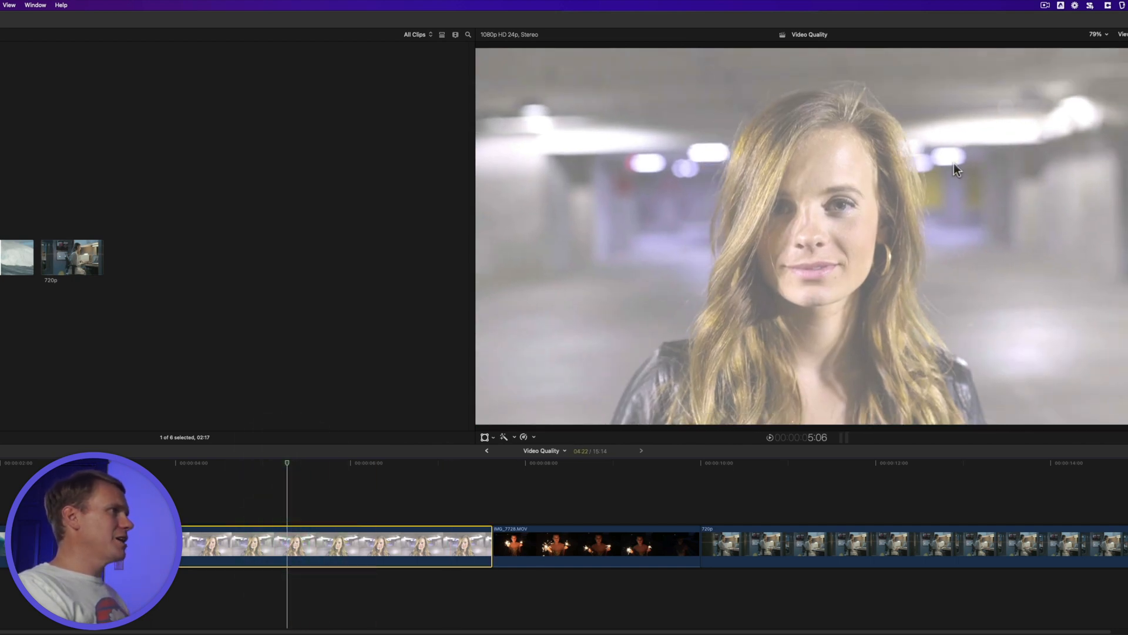
{"action": "mouse_move", "coordinate": [1056, 342]}
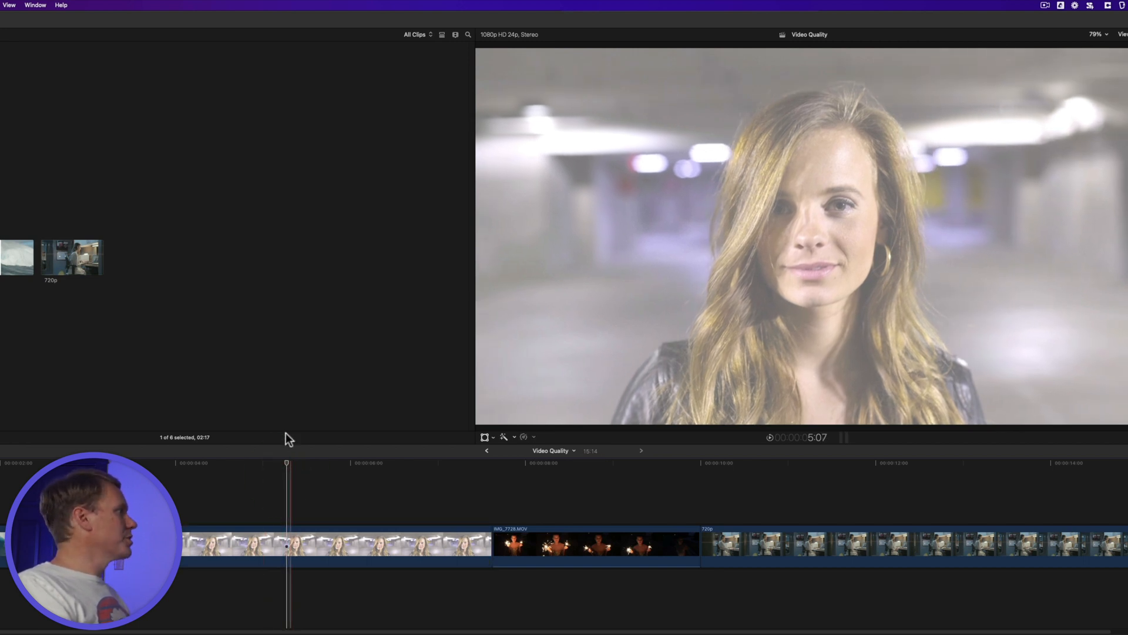
{"action": "left_click", "coordinate": [34, 4]}
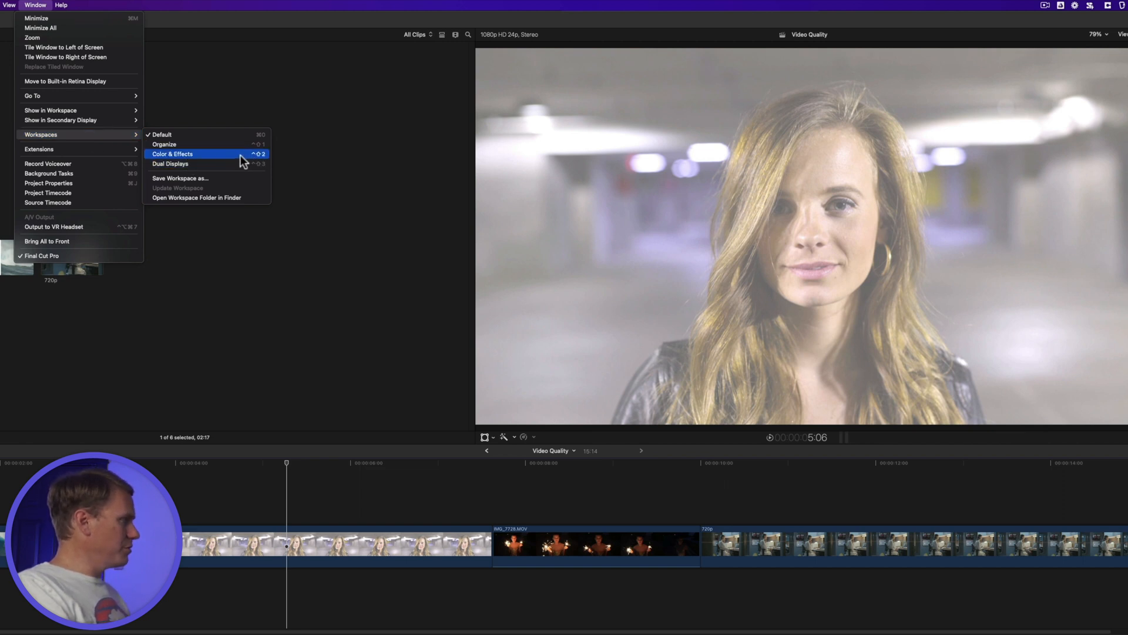
Switch to Color & Effects, show the scope as a Luma waveform, and reveal the Overexposed clip's properties.
{"action": "left_click", "coordinate": [173, 154]}
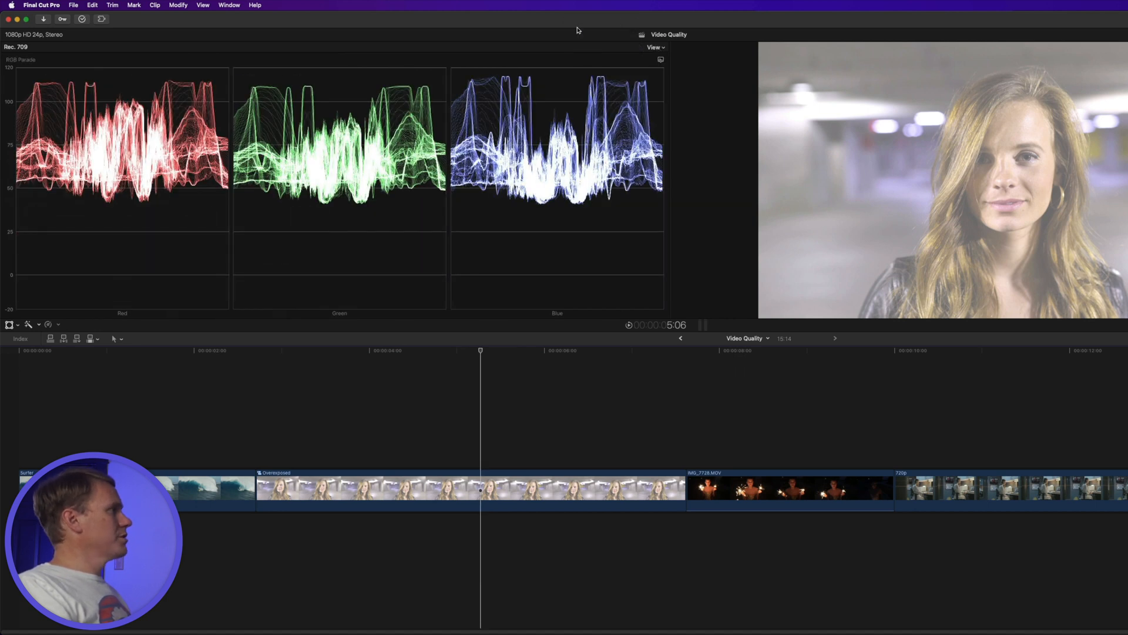
{"action": "left_click", "coordinate": [655, 47]}
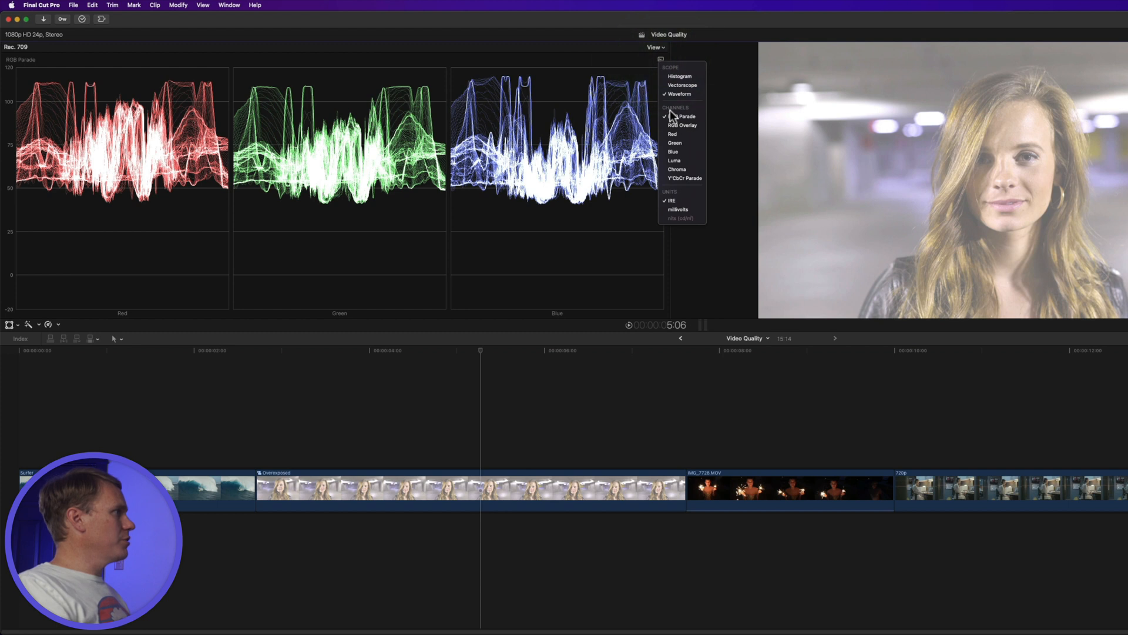
{"action": "left_click", "coordinate": [675, 161]}
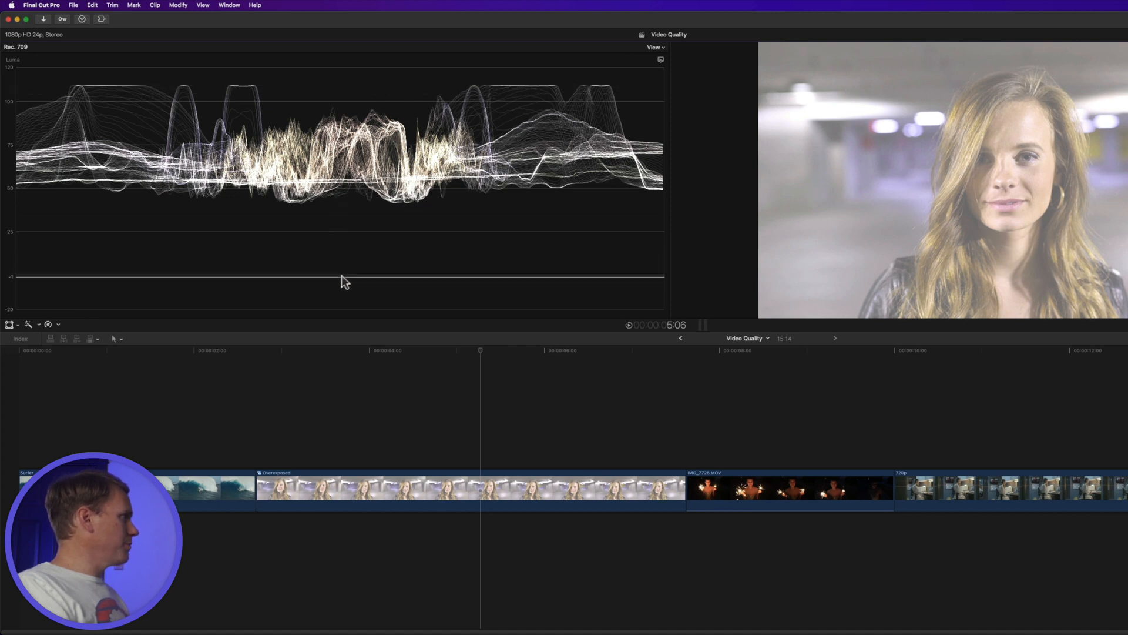
{"action": "left_click", "coordinate": [960, 34]}
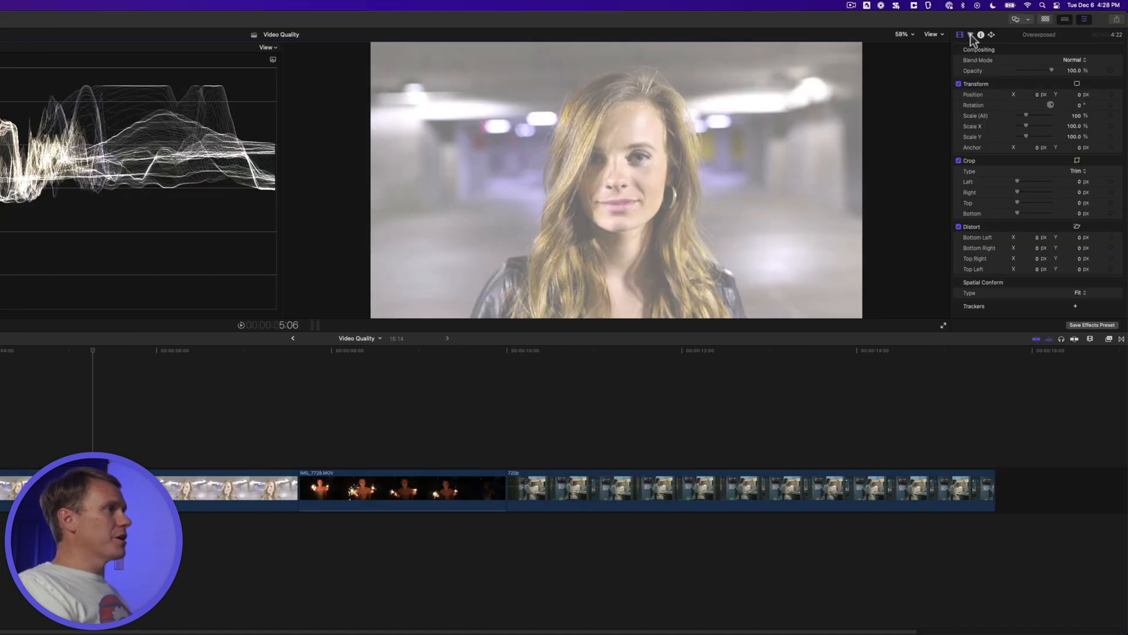
On the Color Board Exposure pane, pull Shadows to about -71% and Highlights to about -46%, nudging midtones.
{"action": "left_click", "coordinate": [969, 34]}
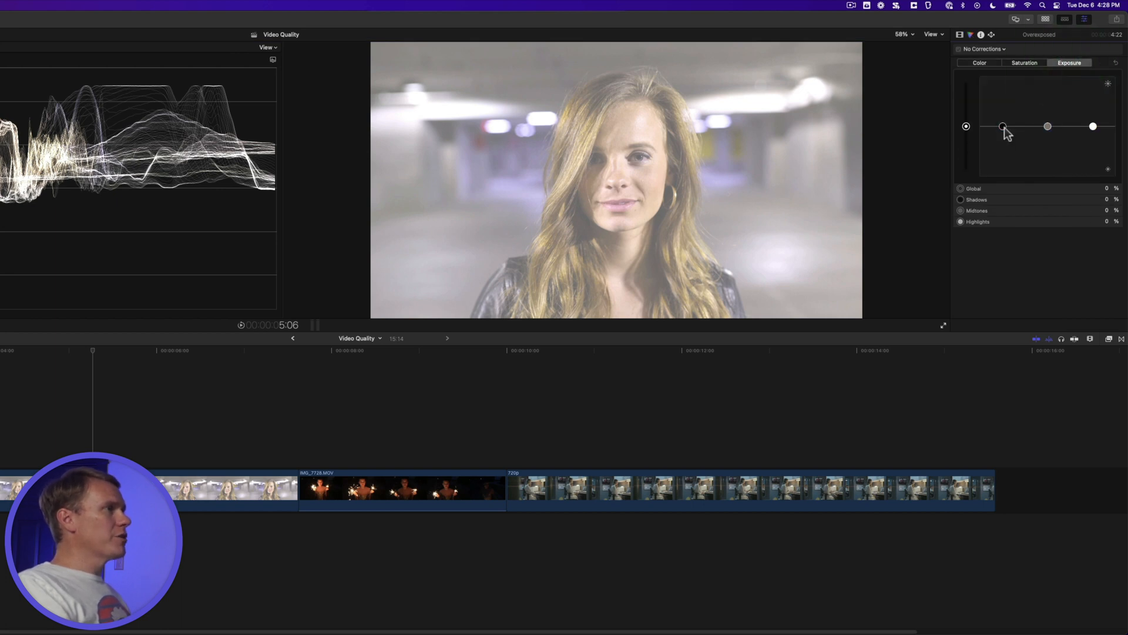
{"action": "mouse_move", "coordinate": [1003, 127]}
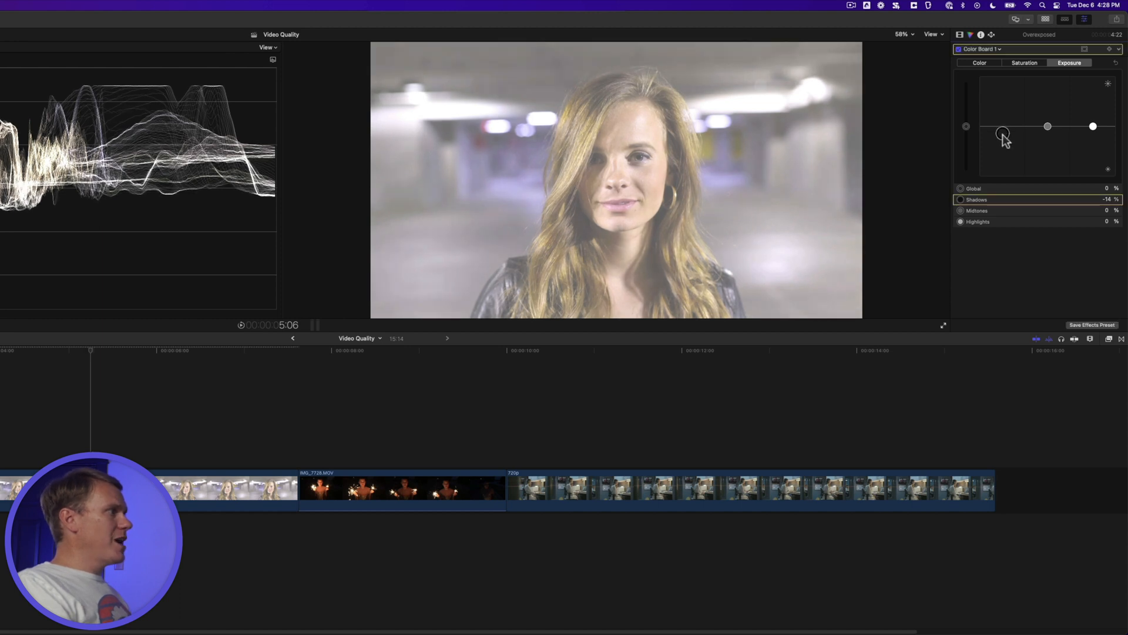
{"action": "left_click_drag", "start_coordinate": [1003, 136], "coordinate": [1003, 164]}
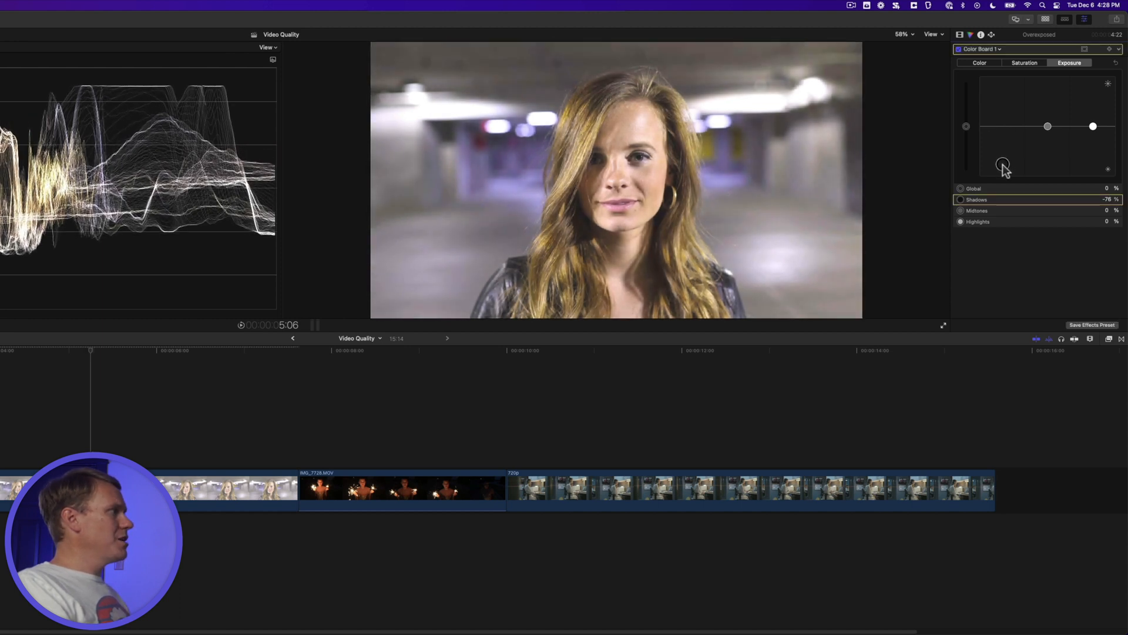
{"action": "left_click_drag", "start_coordinate": [1002, 164], "coordinate": [1003, 173]}
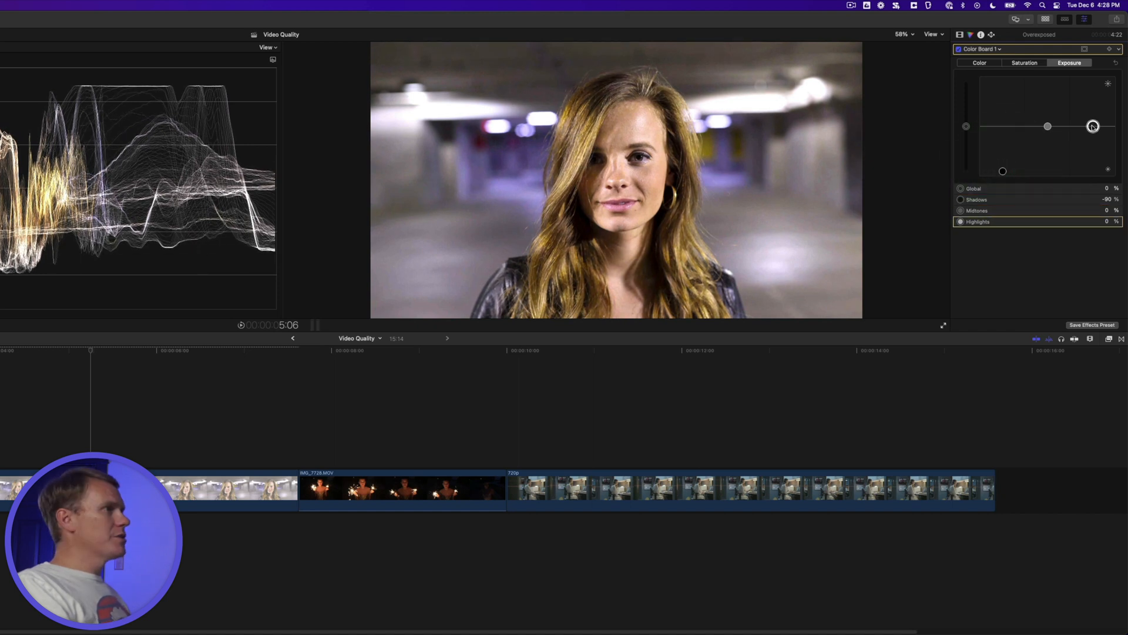
{"action": "left_click_drag", "start_coordinate": [1093, 125], "coordinate": [1093, 137]}
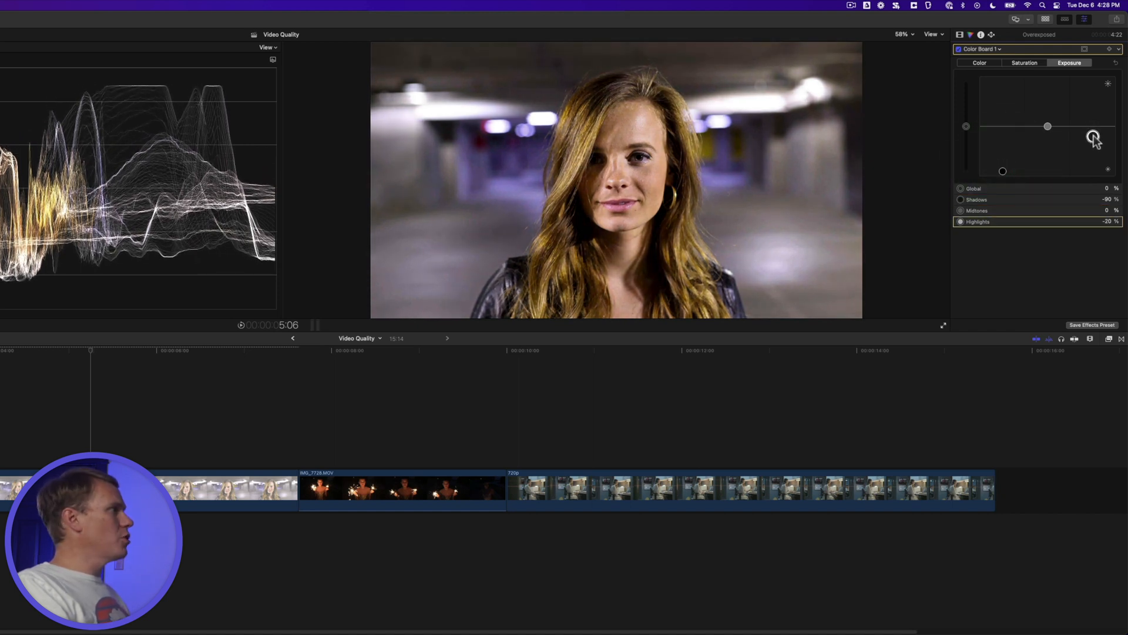
{"action": "left_click_drag", "start_coordinate": [1094, 138], "coordinate": [1093, 152]}
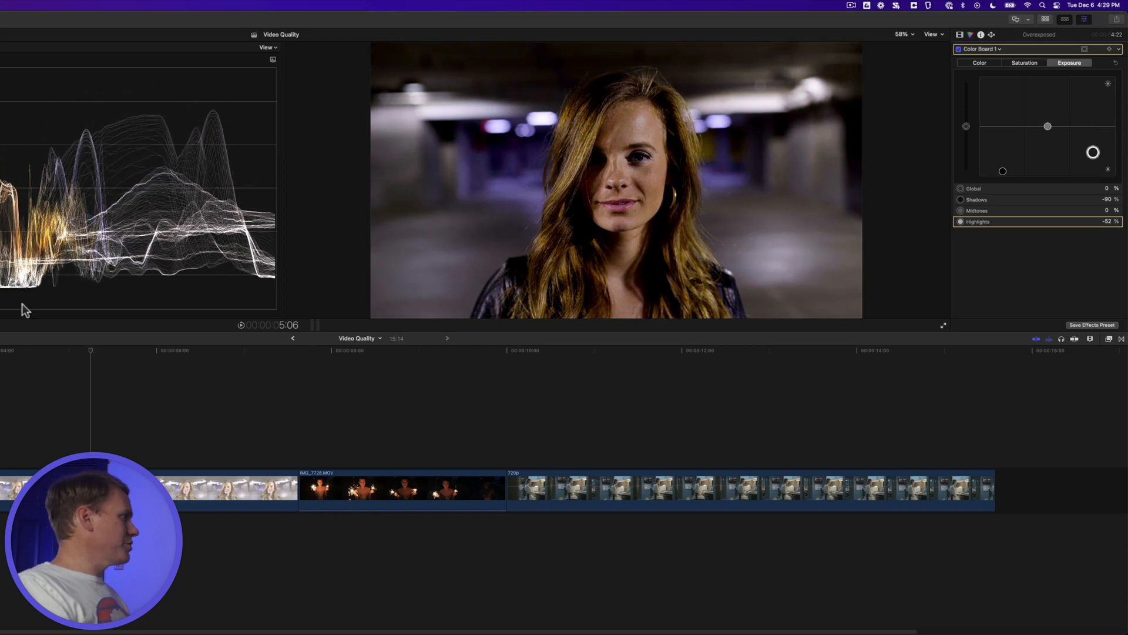
{"action": "mouse_move", "coordinate": [1007, 176]}
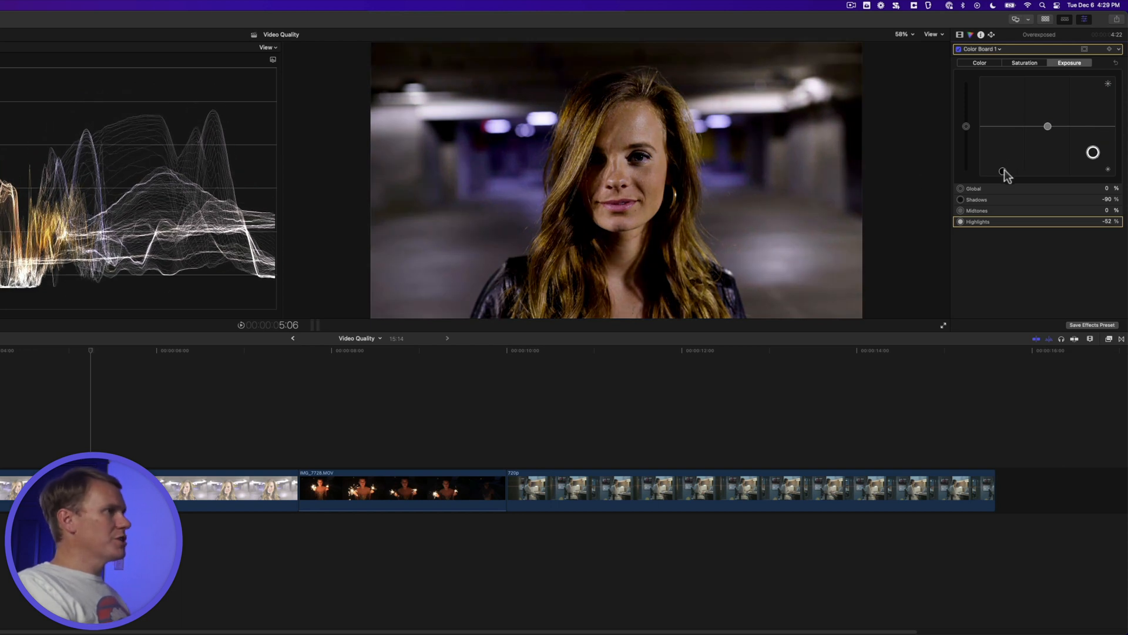
{"action": "left_click_drag", "start_coordinate": [1002, 162], "coordinate": [1004, 163]}
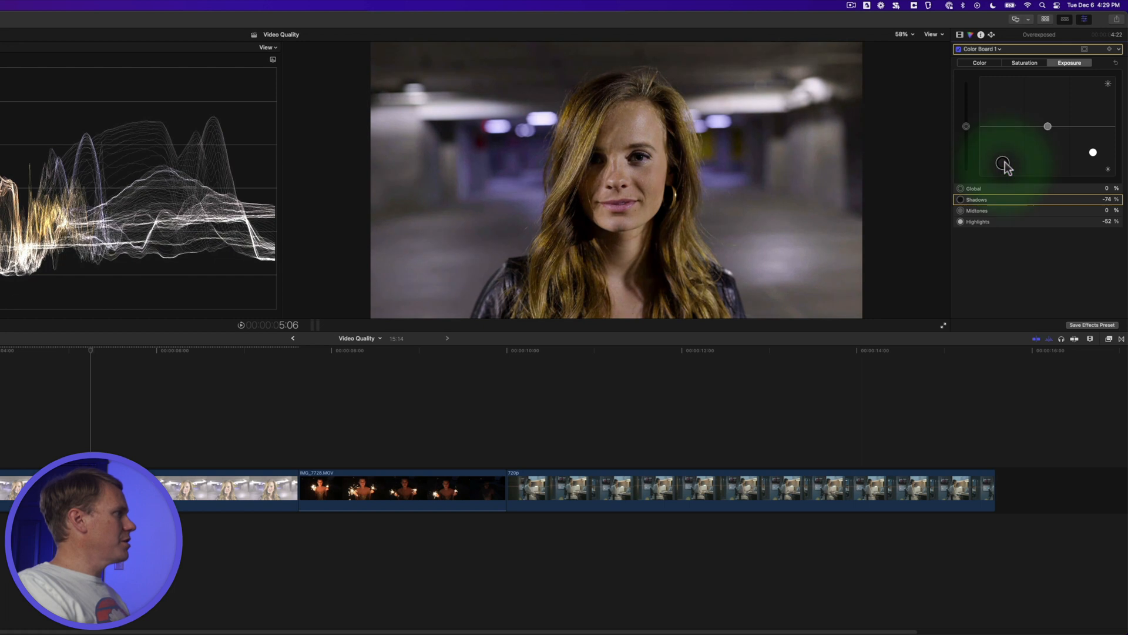
{"action": "left_click_drag", "start_coordinate": [1004, 162], "coordinate": [1002, 161]}
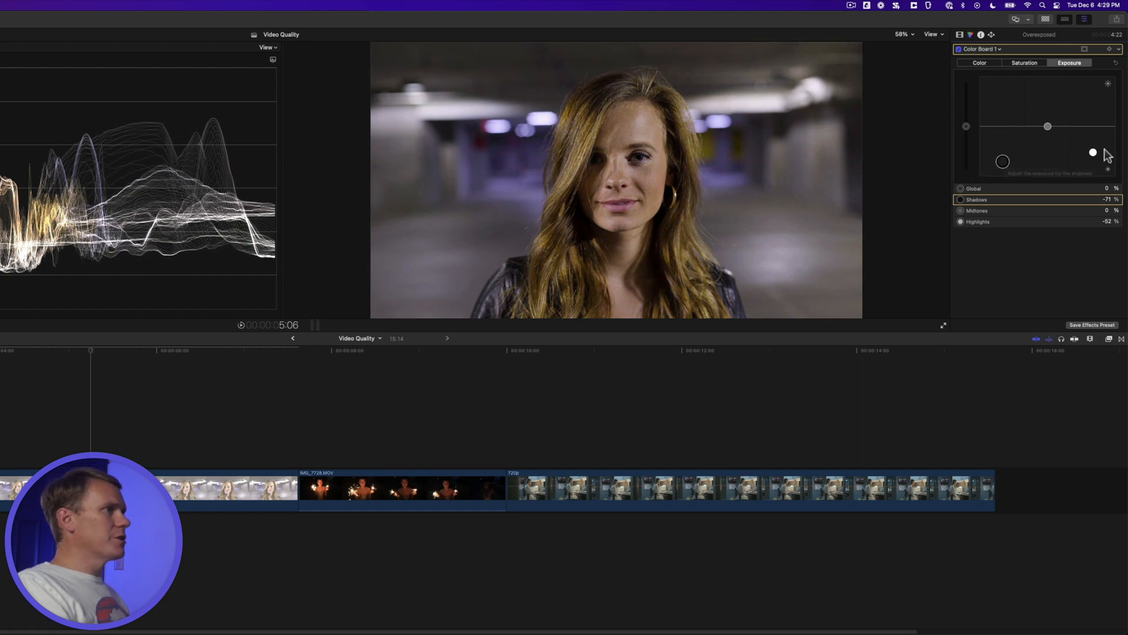
{"action": "left_click_drag", "start_coordinate": [1093, 152], "coordinate": [1094, 152]}
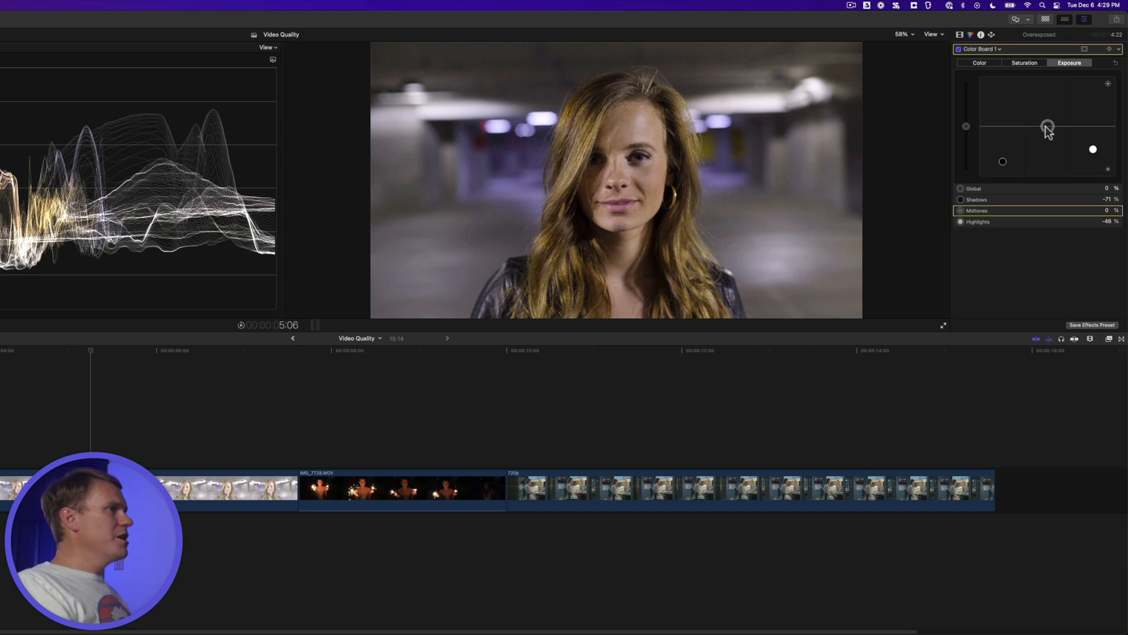
{"action": "left_click_drag", "start_coordinate": [1049, 128], "coordinate": [1048, 119]}
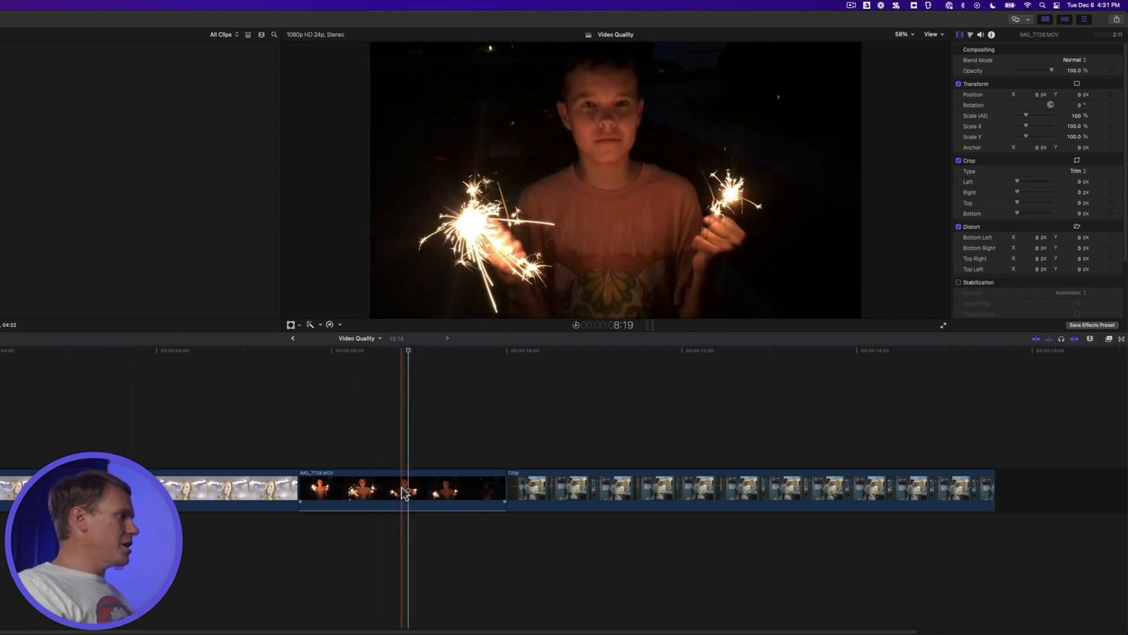
Magnify the viewer to 200% to inspect the sparkler clip's grain.
{"action": "left_click", "coordinate": [902, 34]}
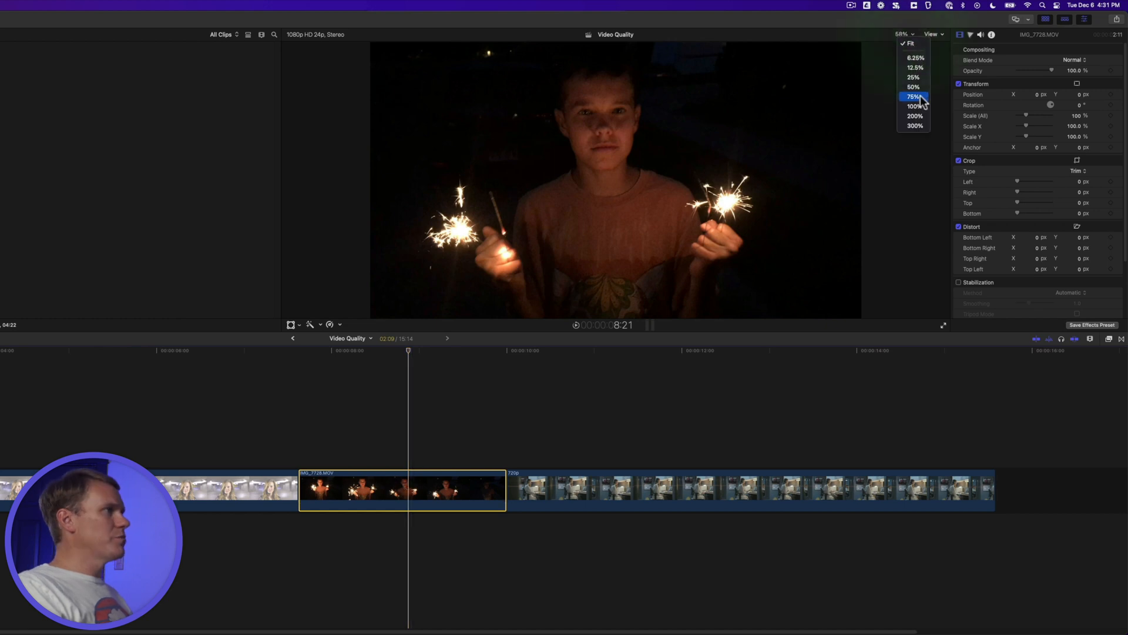
{"action": "left_click", "coordinate": [915, 117]}
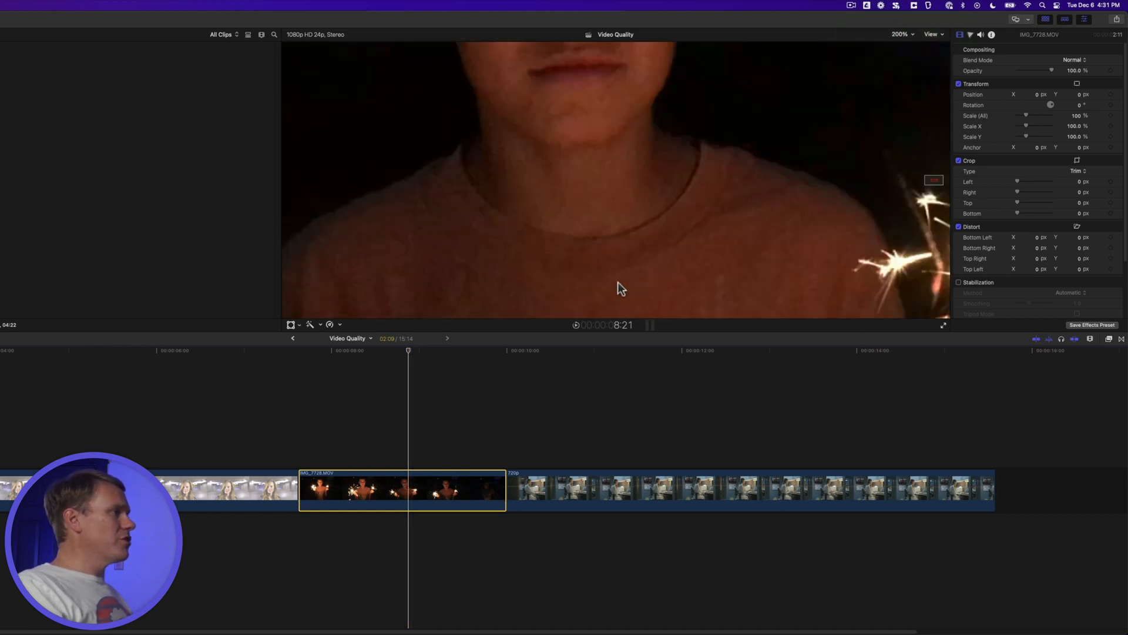
{"action": "mouse_move", "coordinate": [601, 230]}
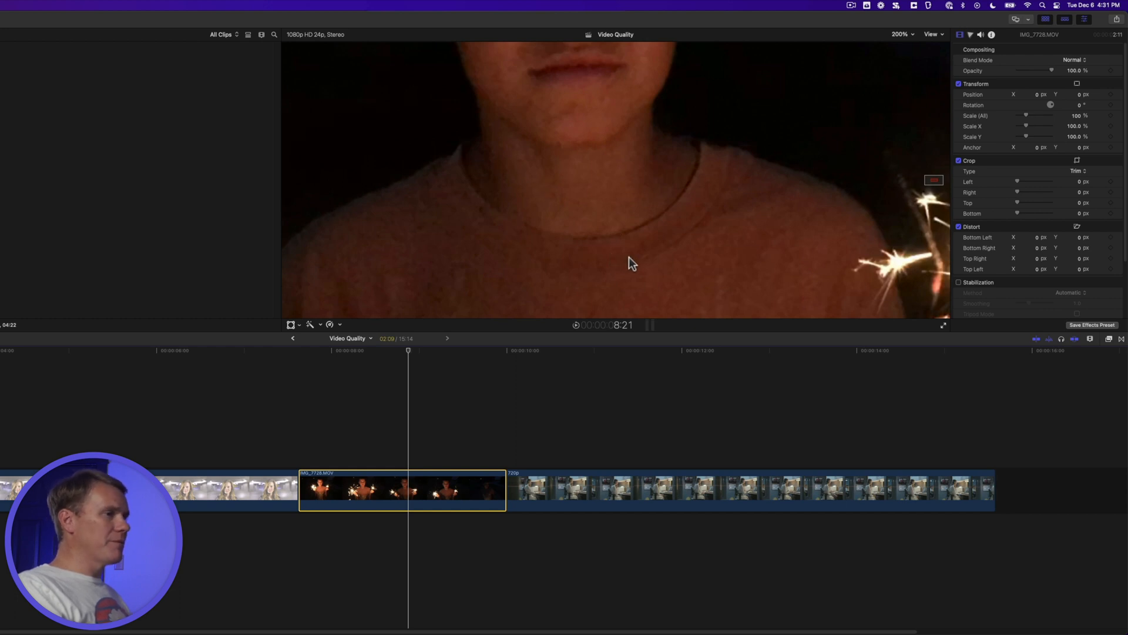
Apply the Noise Reduction effect from the Basics category to the night sparkler clip.
{"action": "left_click", "coordinate": [1111, 338]}
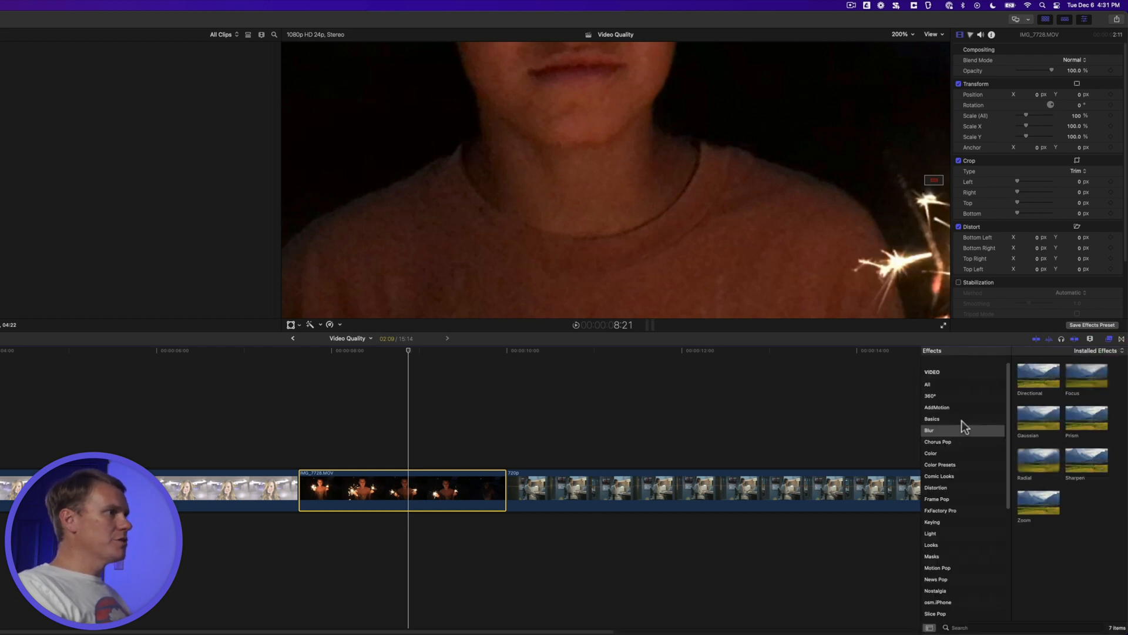
{"action": "left_click", "coordinate": [932, 418]}
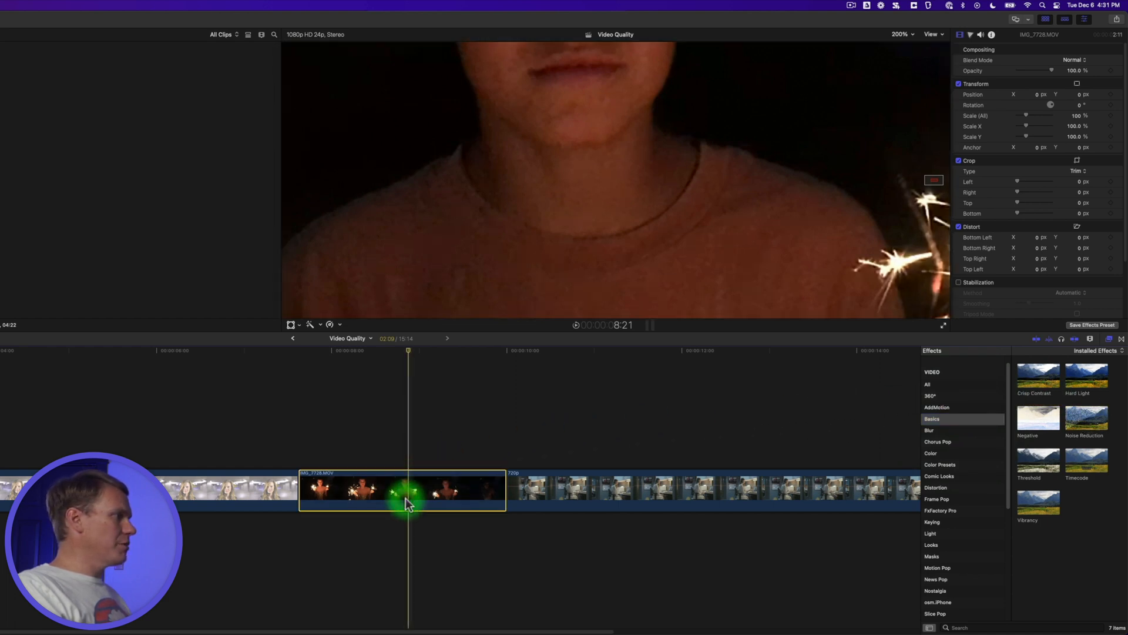
{"action": "left_click", "coordinate": [1072, 73]}
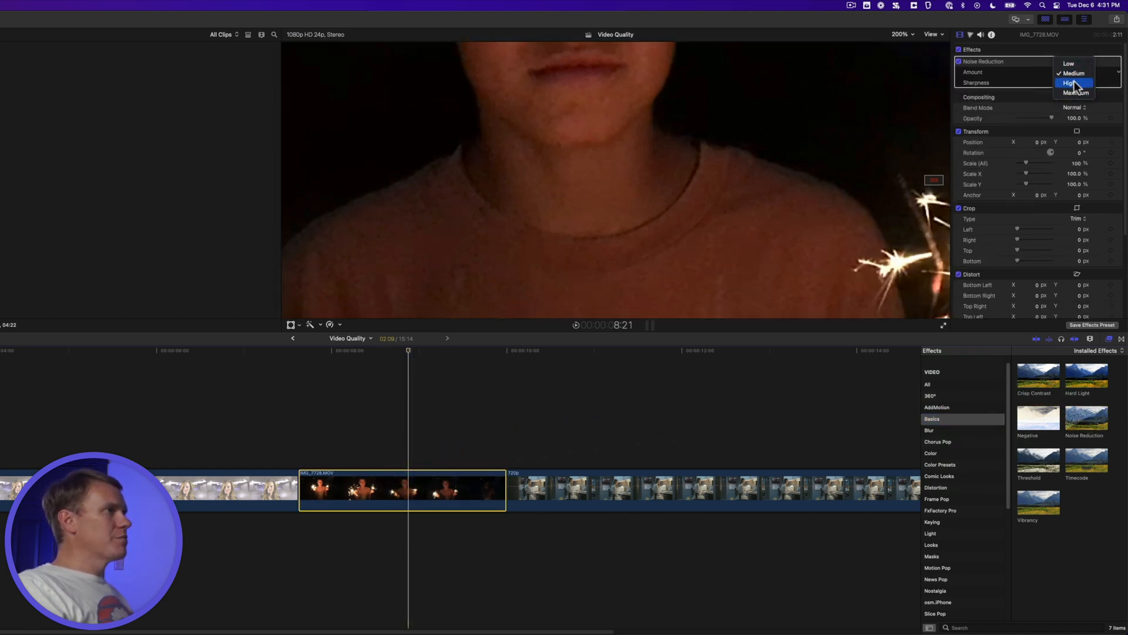
Set Noise Reduction Amount to High and Sharpness to Medium, then fit the frame in the viewer.
{"action": "left_click", "coordinate": [1072, 83]}
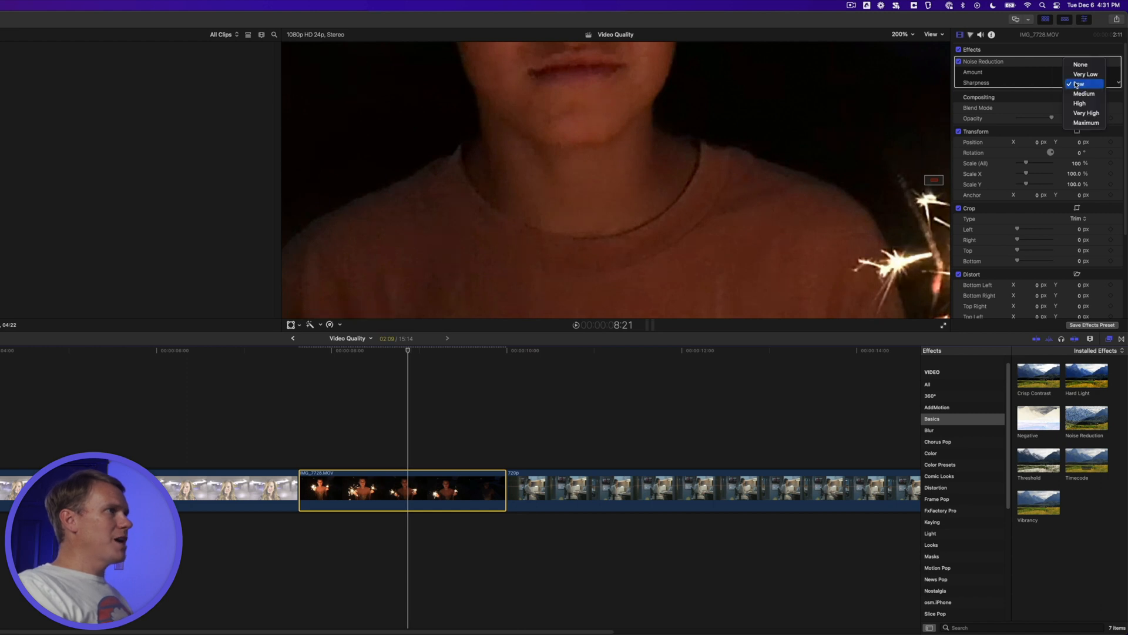
{"action": "left_click", "coordinate": [1080, 103]}
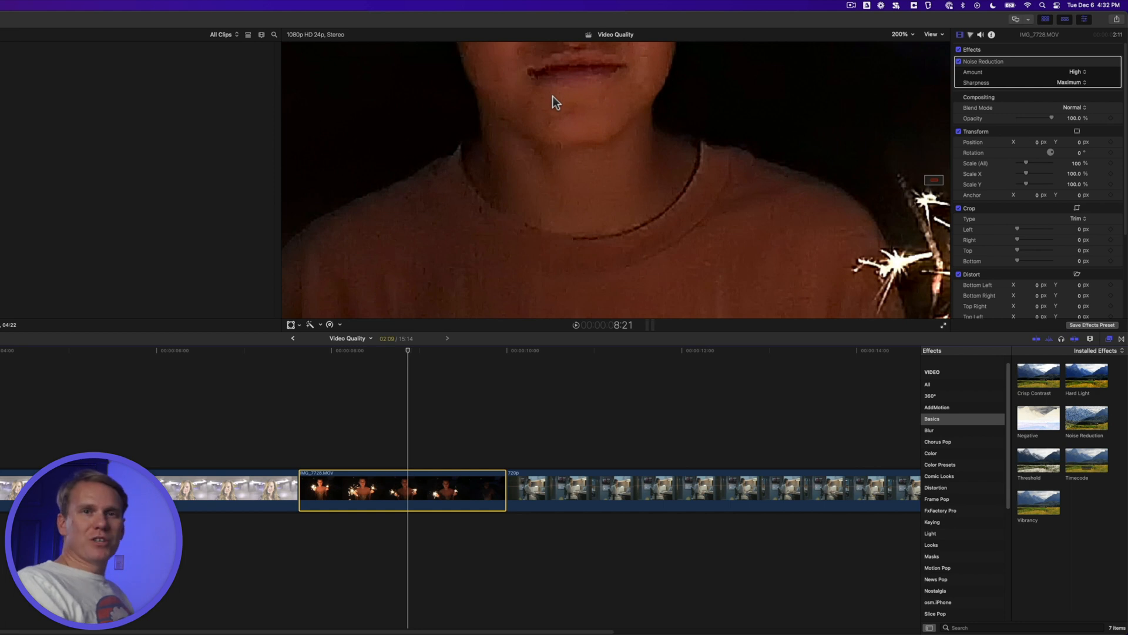
{"action": "left_click", "coordinate": [1072, 83]}
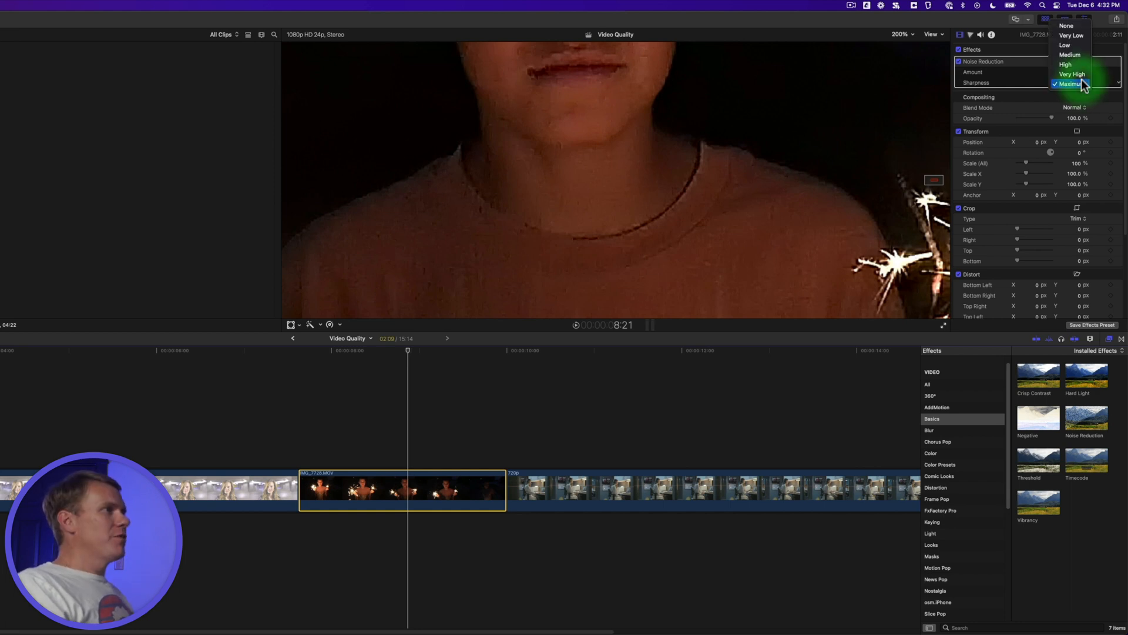
{"action": "left_click", "coordinate": [1066, 64]}
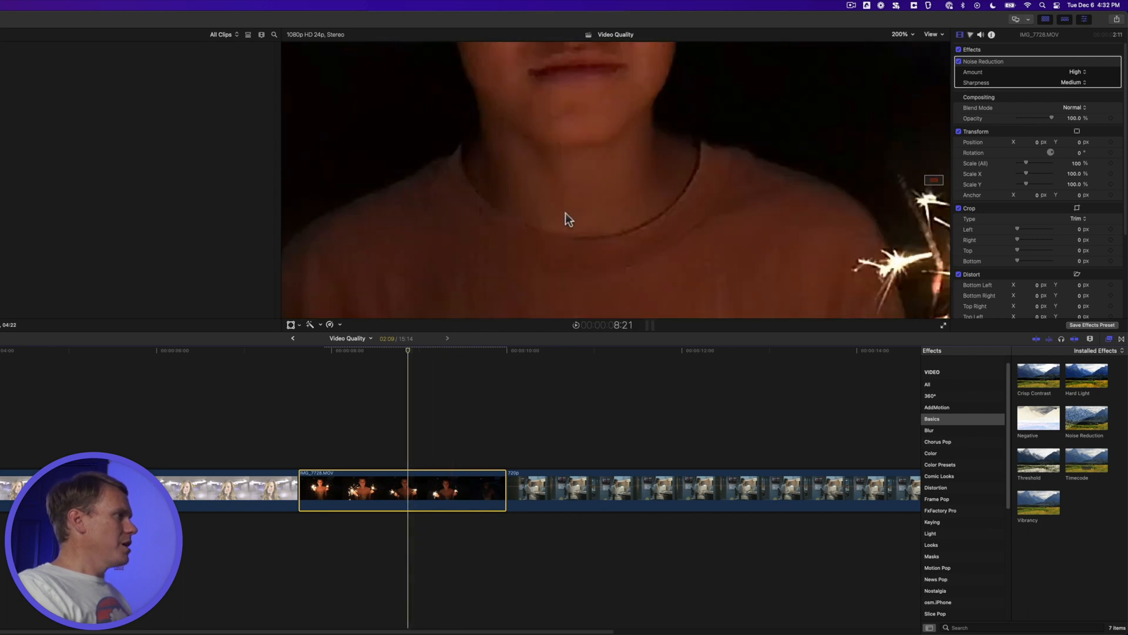
{"action": "key", "text": "shift+z"}
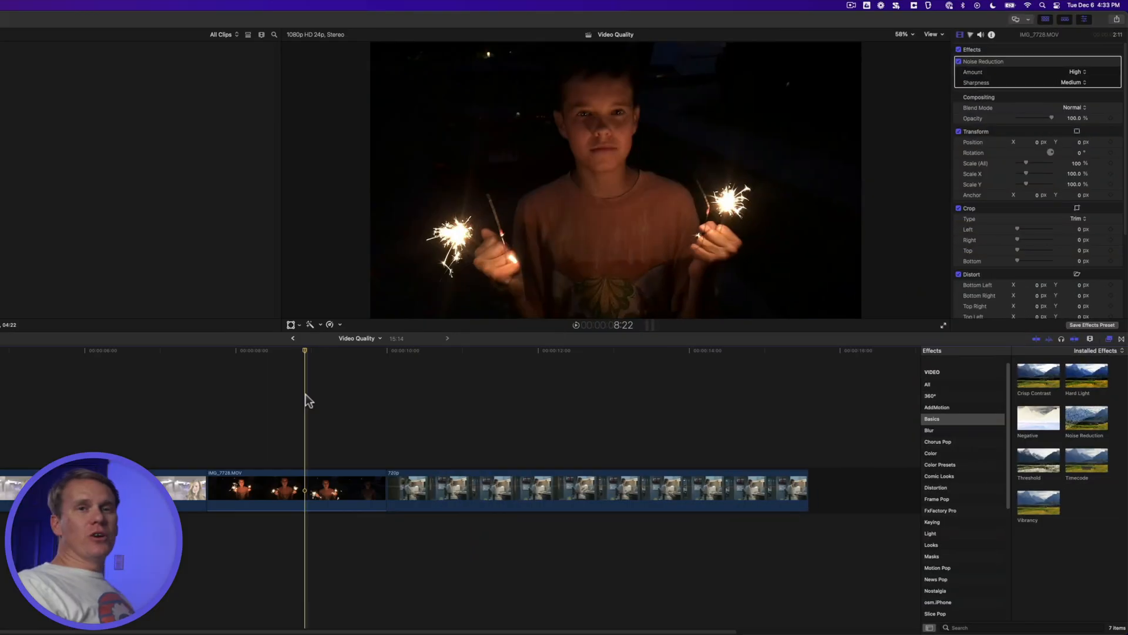
Select the 720p office clip and show it at 100% size in the viewer.
{"action": "left_click", "coordinate": [586, 350]}
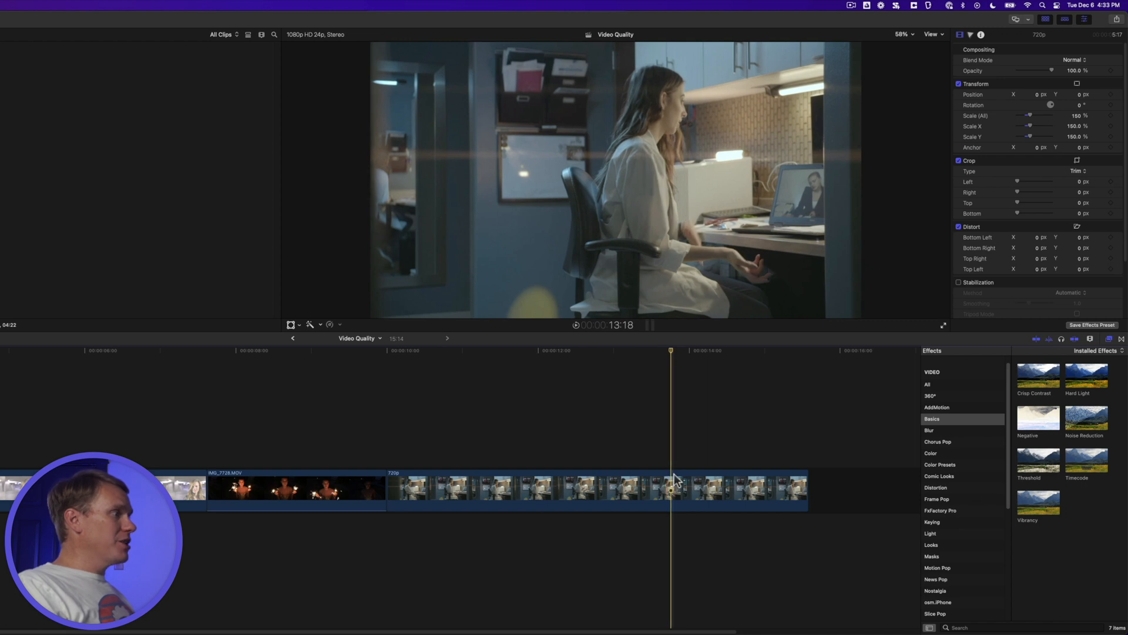
{"action": "left_click", "coordinate": [597, 489]}
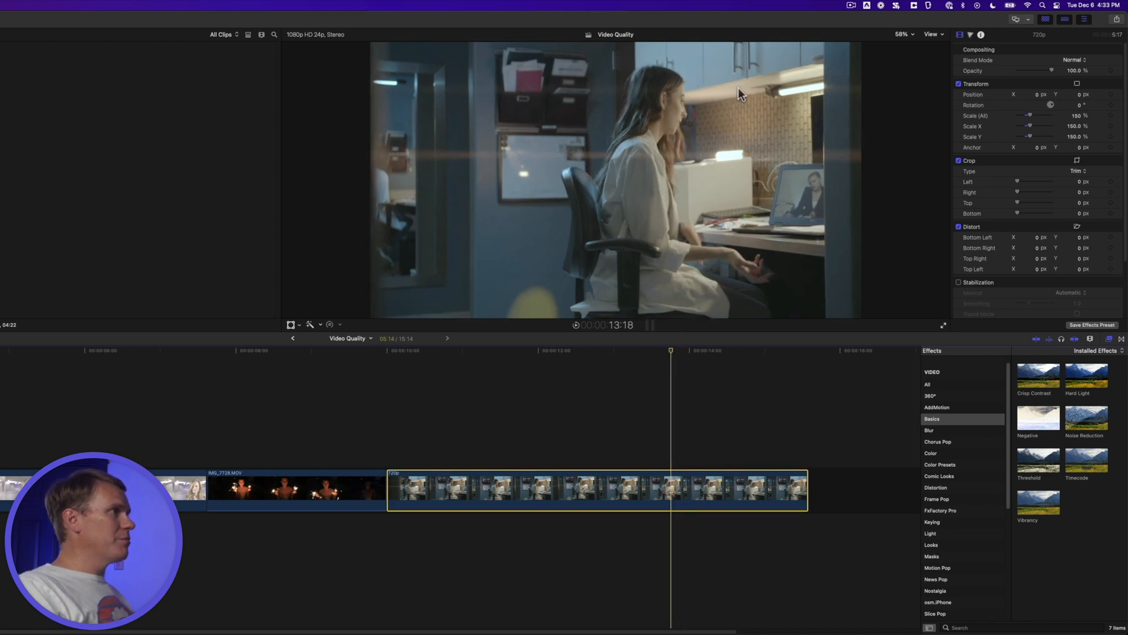
{"action": "left_click", "coordinate": [903, 34]}
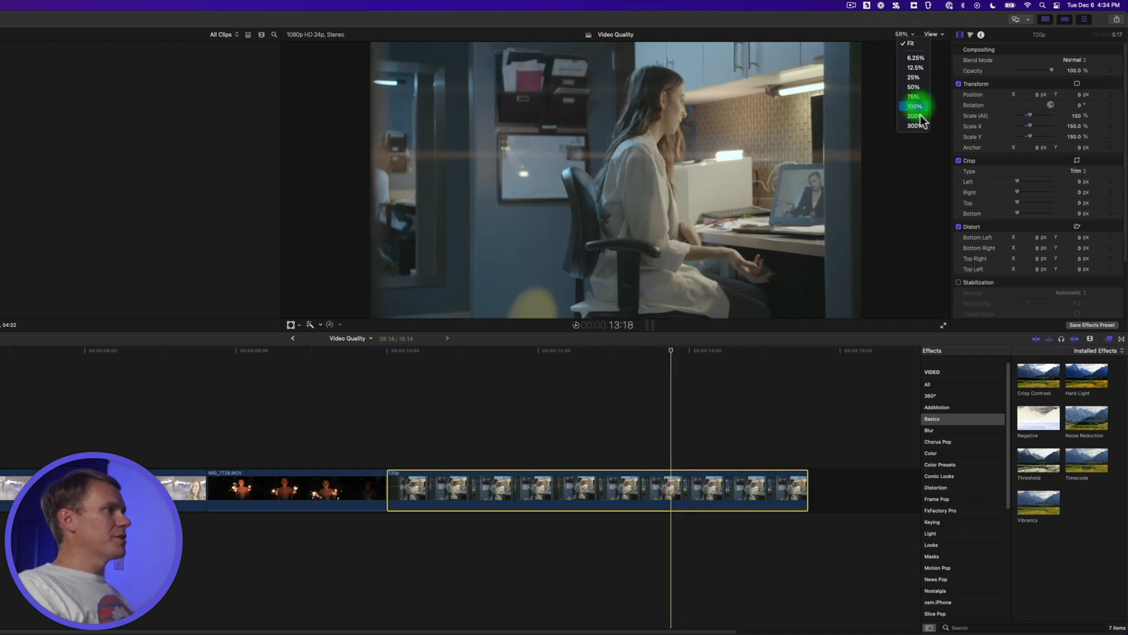
{"action": "left_click", "coordinate": [914, 107]}
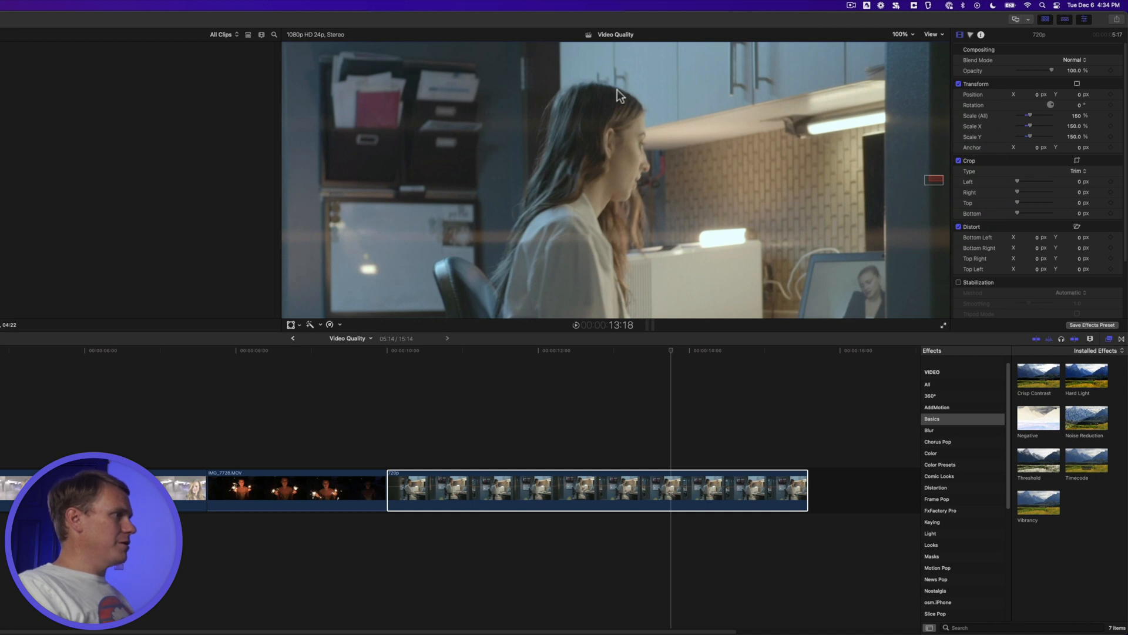
{"action": "mouse_move", "coordinate": [639, 328]}
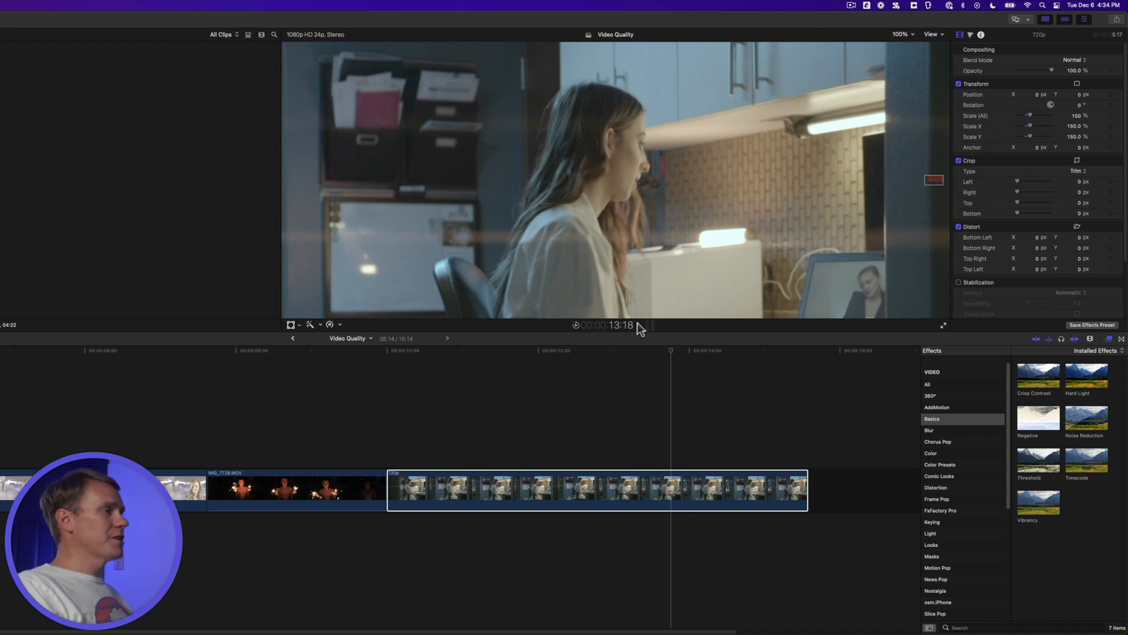
Add two Sharpen effects from the Blur category to the 720p clip, each at amount 5.
{"action": "left_click", "coordinate": [929, 430]}
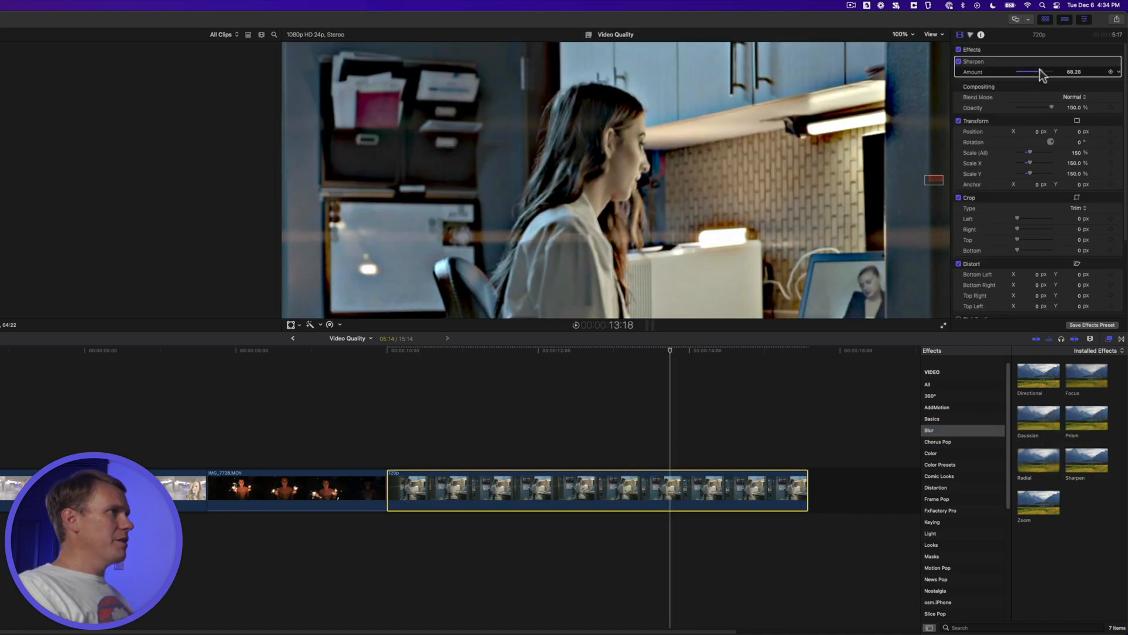
{"action": "left_click_drag", "start_coordinate": [1018, 71], "coordinate": [1015, 72]}
{"action": "type", "text": "6"}
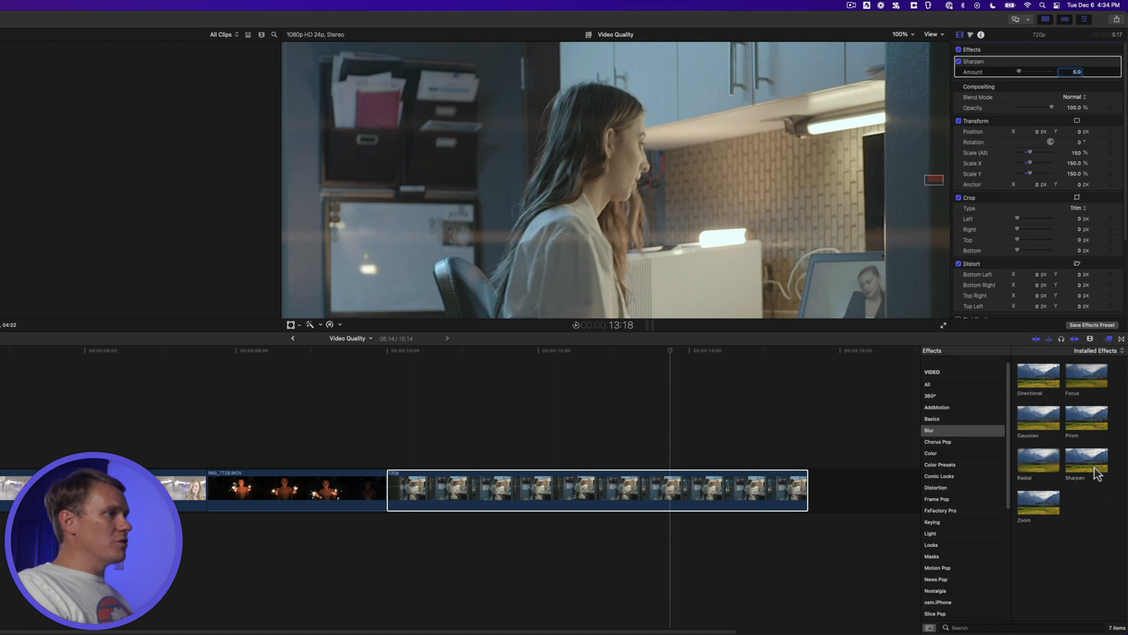
{"action": "left_click", "coordinate": [1086, 460]}
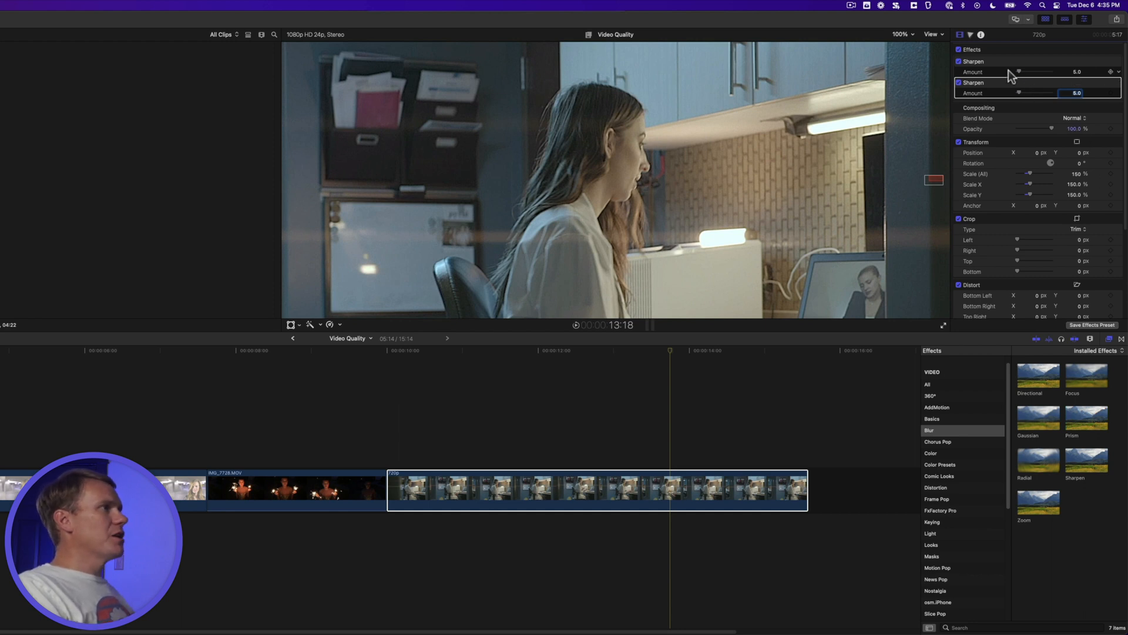
With a waveform scope open, pull the 720p clip's shadows and highlights exposure down slightly.
{"action": "left_click", "coordinate": [970, 34]}
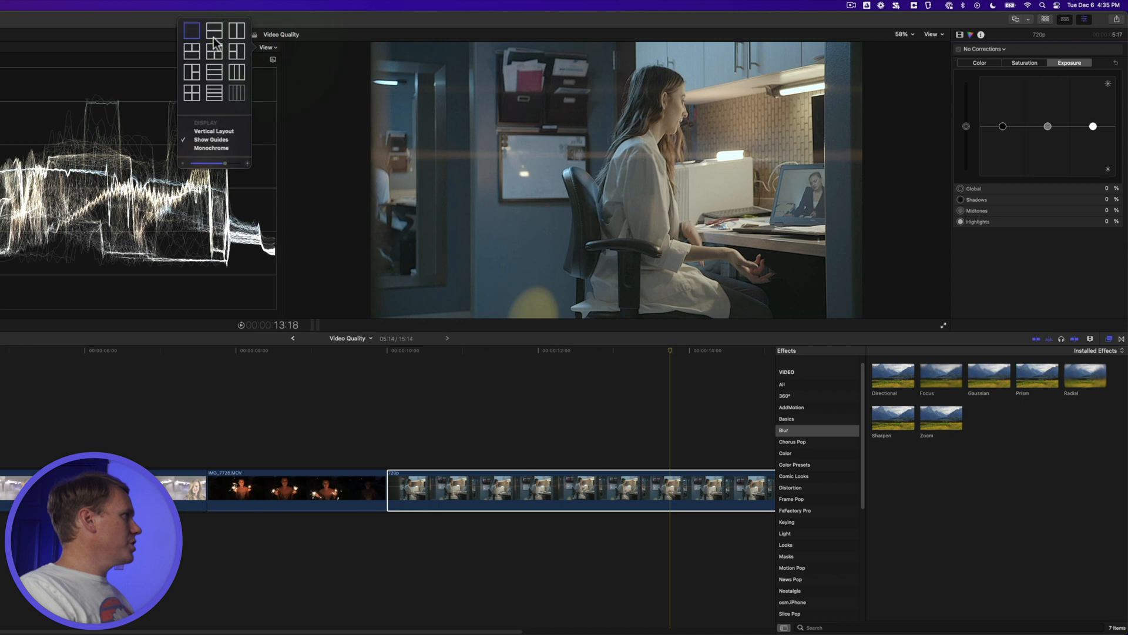
{"action": "left_click", "coordinate": [191, 32]}
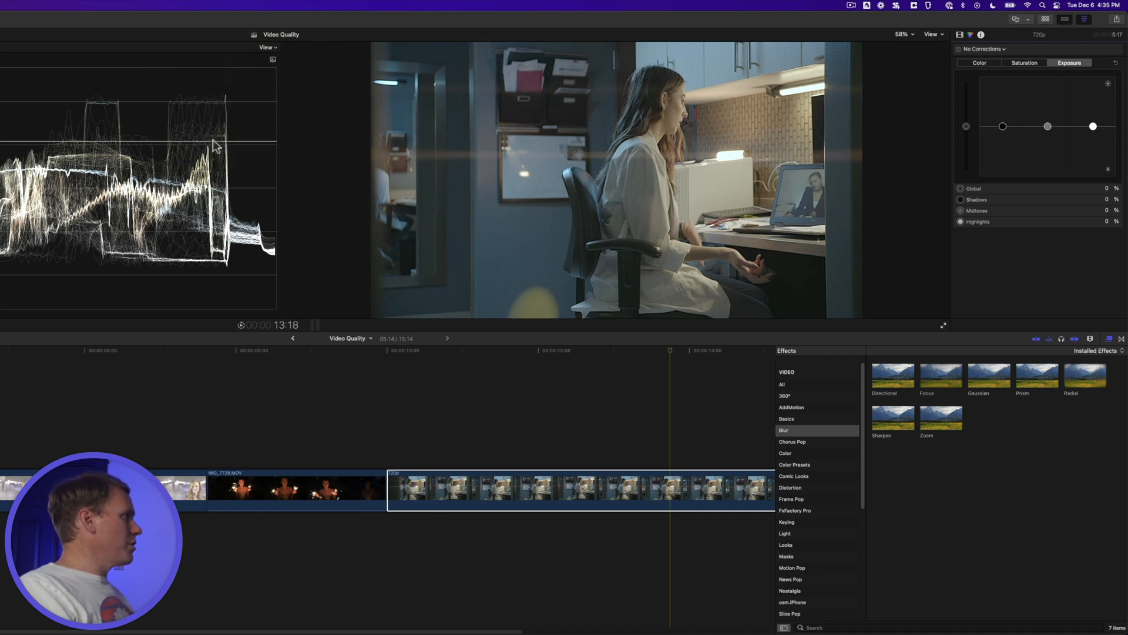
{"action": "mouse_move", "coordinate": [240, 272]}
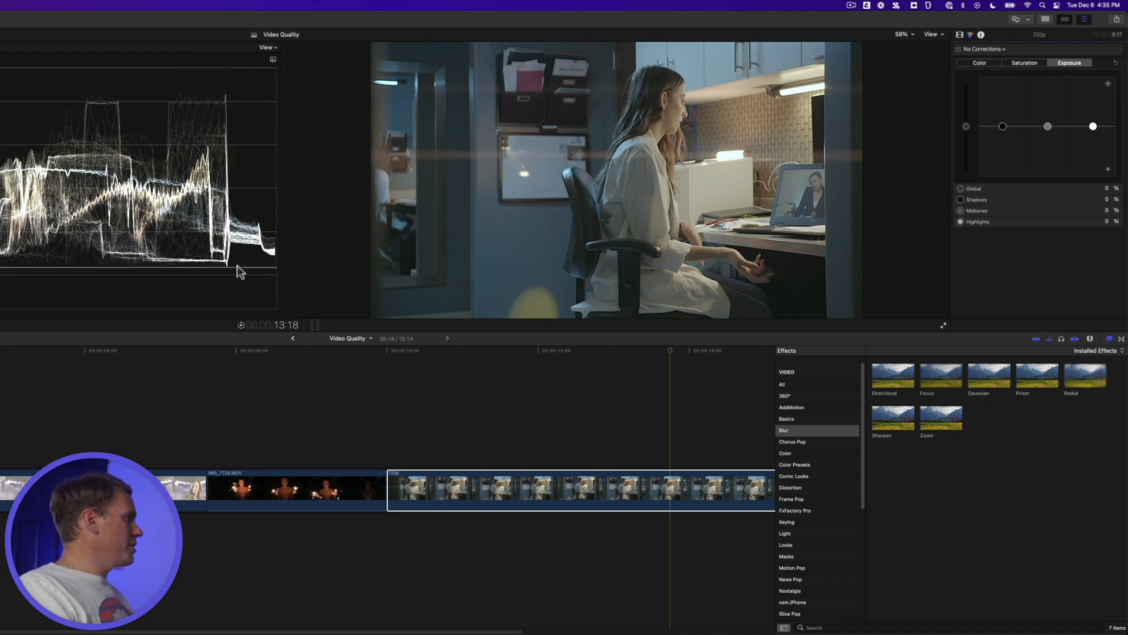
{"action": "mouse_move", "coordinate": [286, 120]}
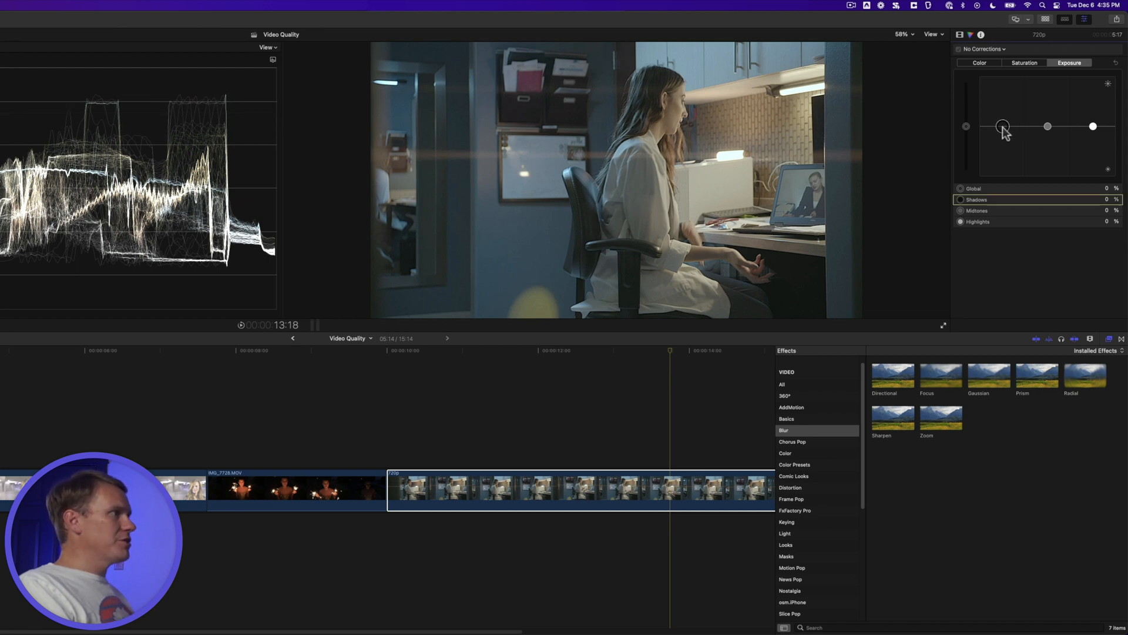
{"action": "left_click_drag", "start_coordinate": [1004, 127], "coordinate": [1094, 126]}
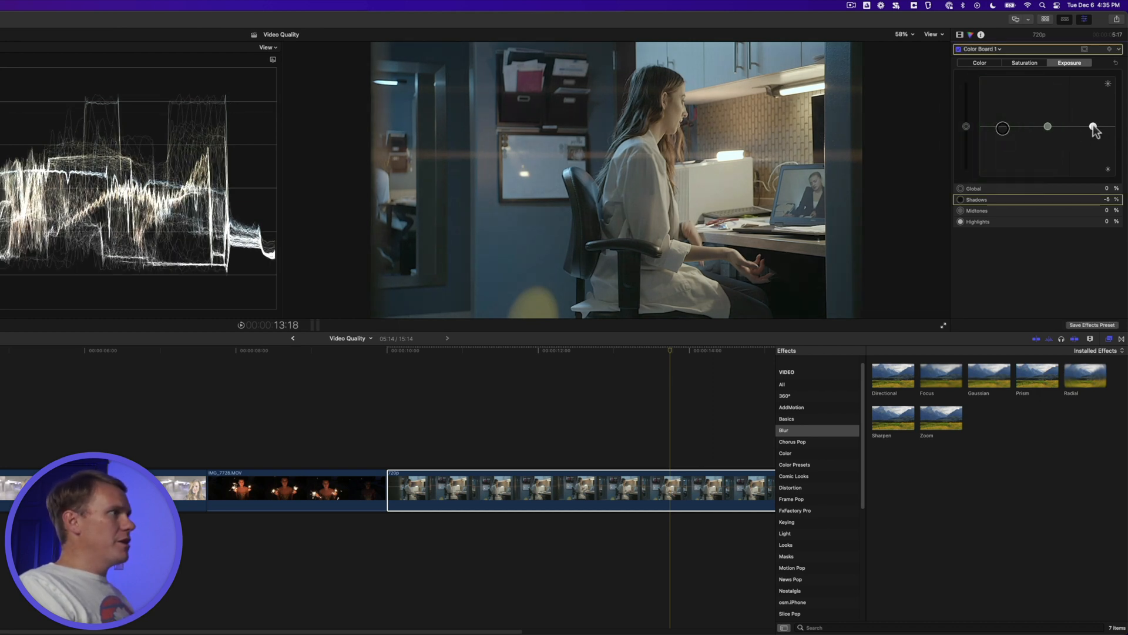
{"action": "left_click_drag", "start_coordinate": [1092, 128], "coordinate": [1092, 130]}
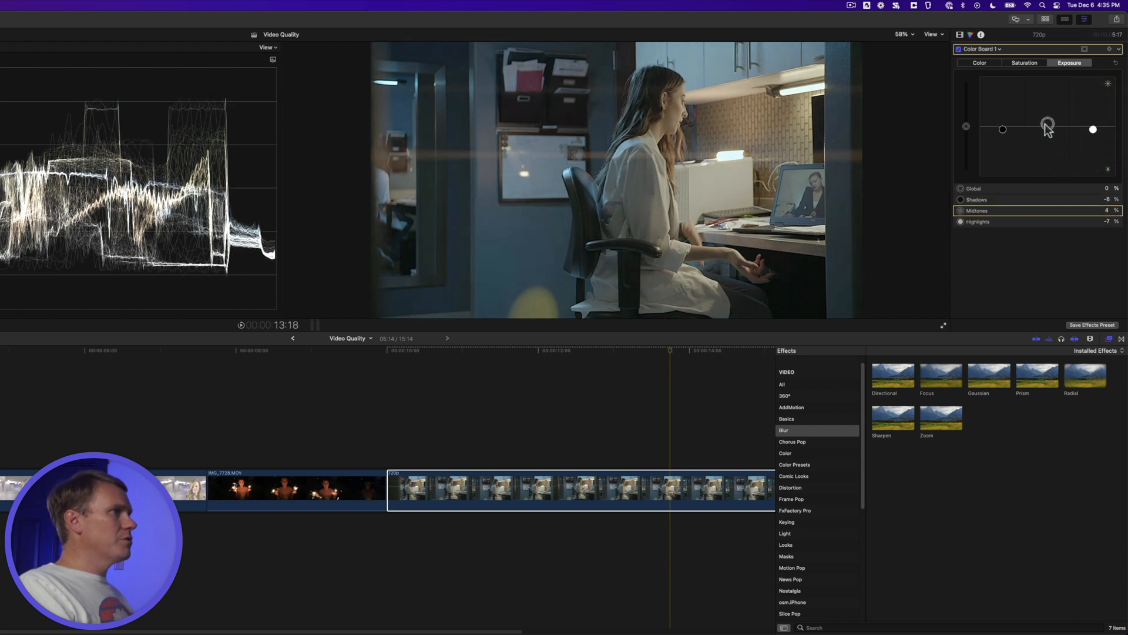
{"action": "left_click", "coordinate": [1024, 62]}
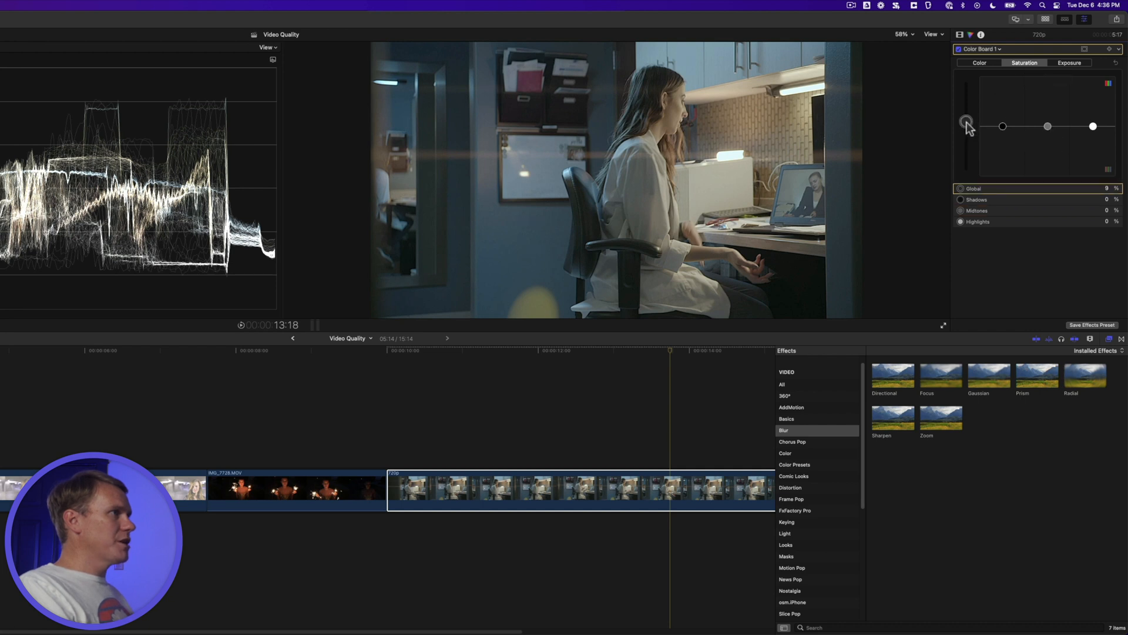
Raise global saturation, then tint highlights and midtones toward orange.
{"action": "left_click_drag", "start_coordinate": [967, 120], "coordinate": [966, 117]}
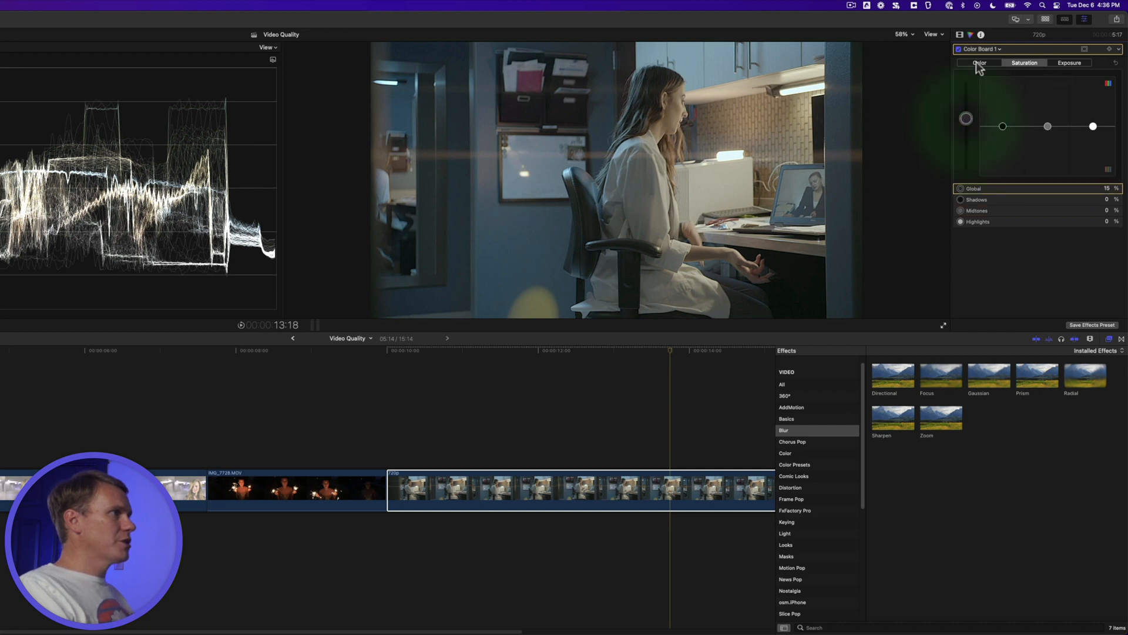
{"action": "left_click", "coordinate": [979, 62]}
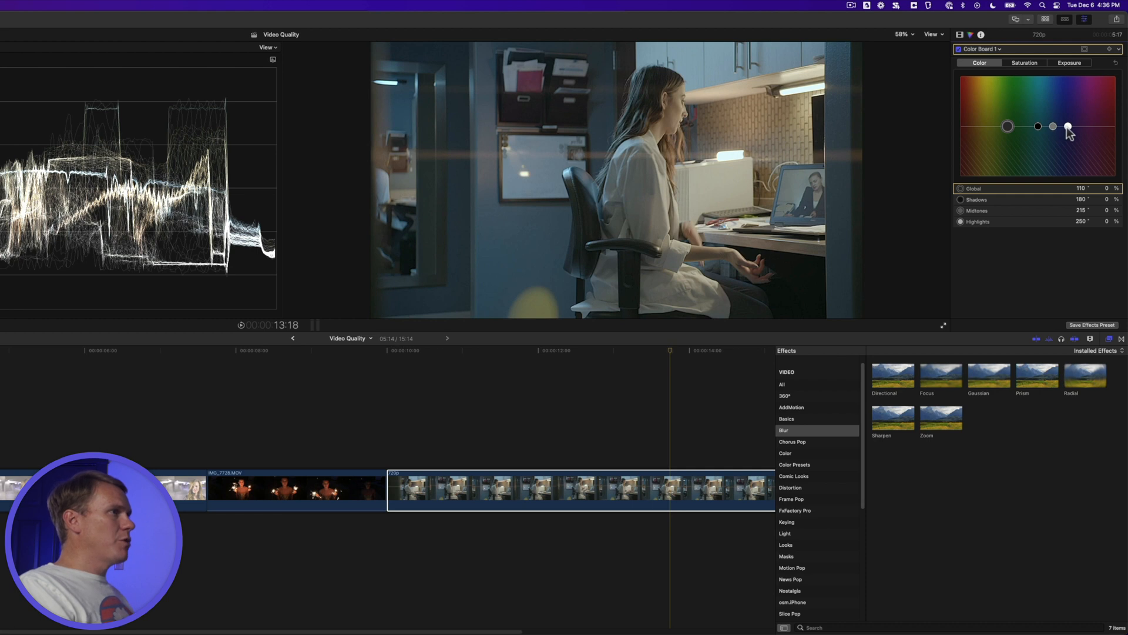
{"action": "left_click_drag", "start_coordinate": [1067, 127], "coordinate": [1068, 128]}
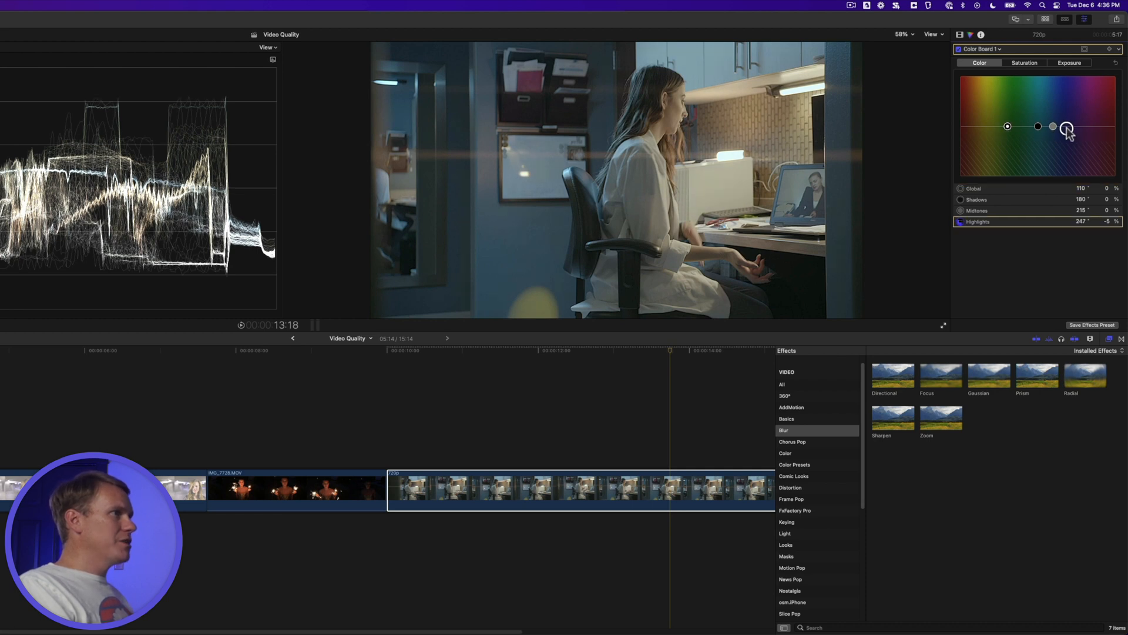
{"action": "left_click_drag", "start_coordinate": [1067, 127], "coordinate": [1058, 129]}
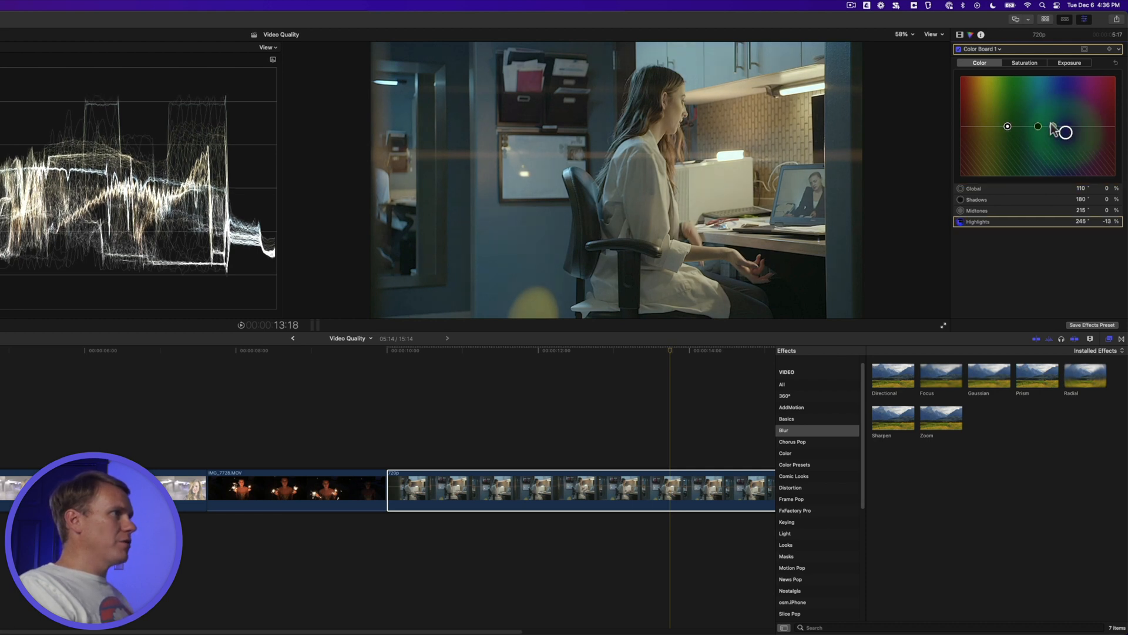
{"action": "left_click_drag", "start_coordinate": [1065, 132], "coordinate": [1058, 134]}
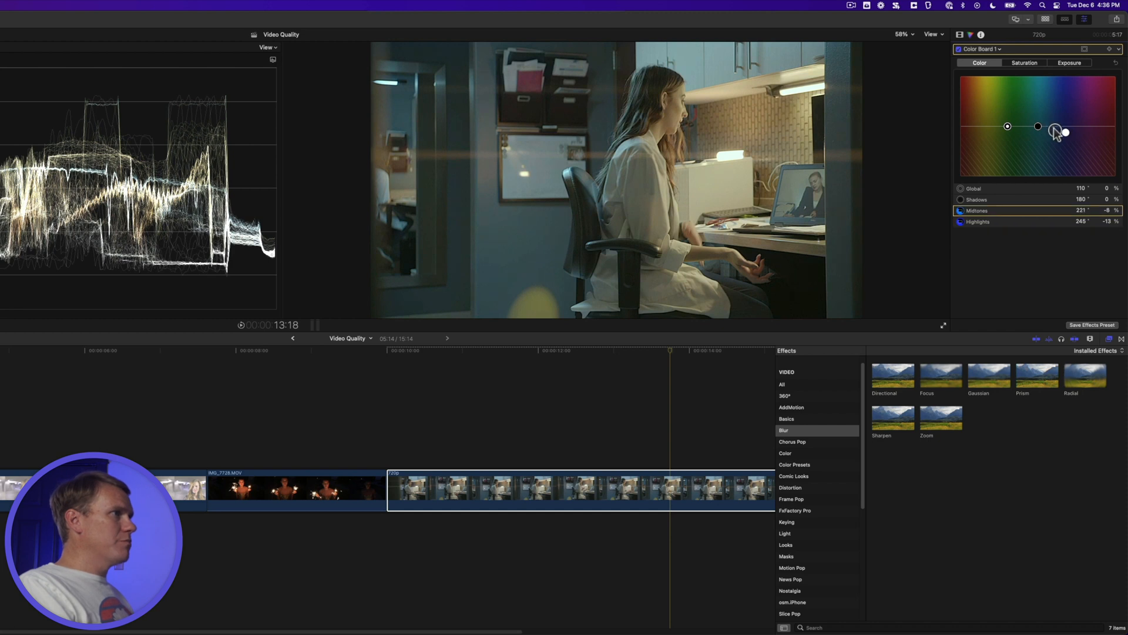
Push the shadows toward teal and fine-tune the tint.
{"action": "left_click_drag", "start_coordinate": [1055, 130], "coordinate": [1057, 133]}
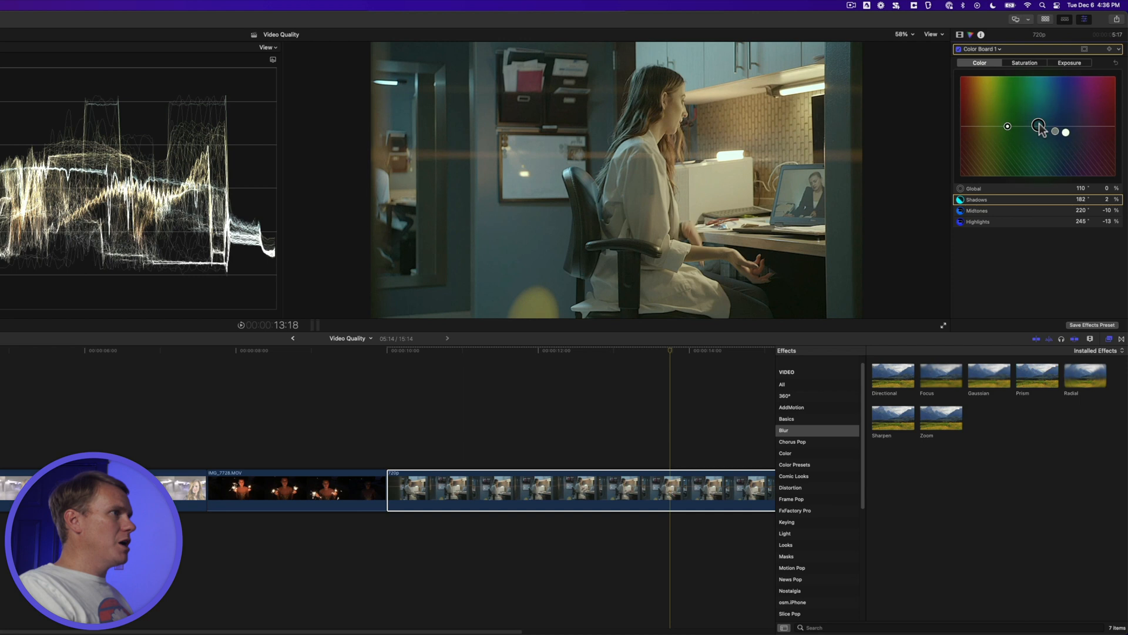
{"action": "left_click_drag", "start_coordinate": [1039, 129], "coordinate": [1040, 123]}
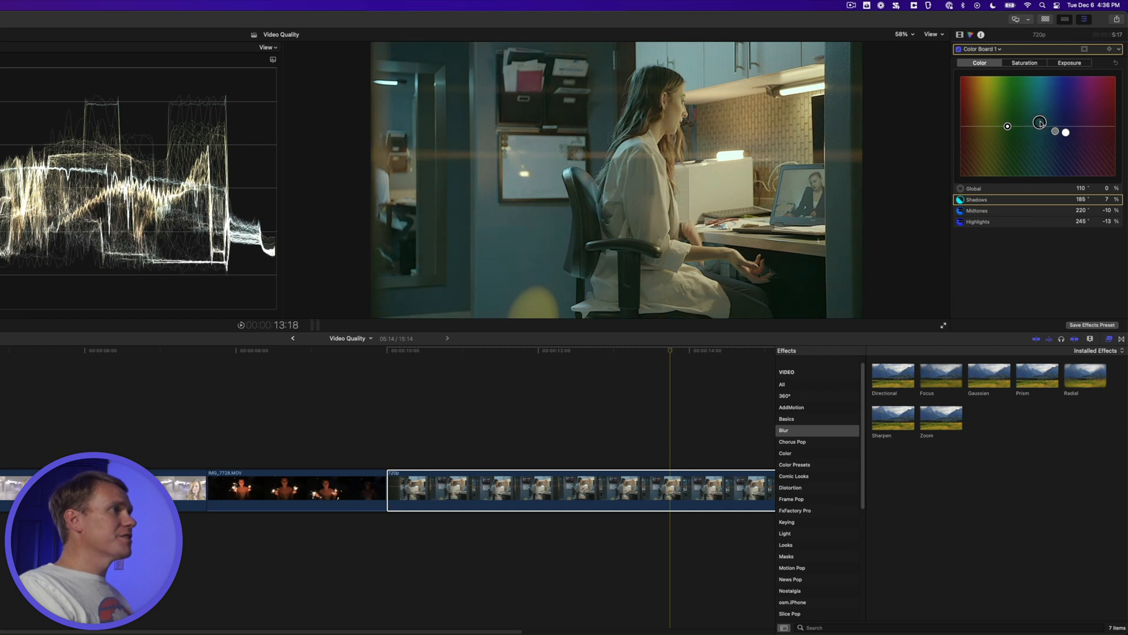
{"action": "left_click_drag", "start_coordinate": [1040, 121], "coordinate": [1042, 121]}
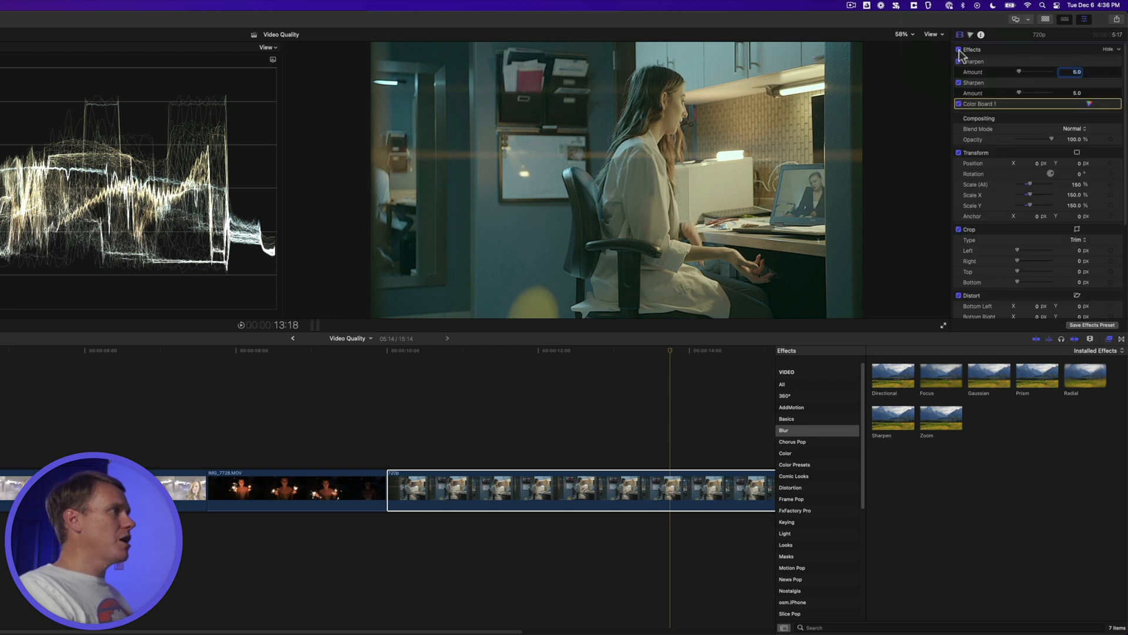
Toggle all the 720p clip's effects off to compare with the original, then back on.
{"action": "left_click", "coordinate": [960, 49]}
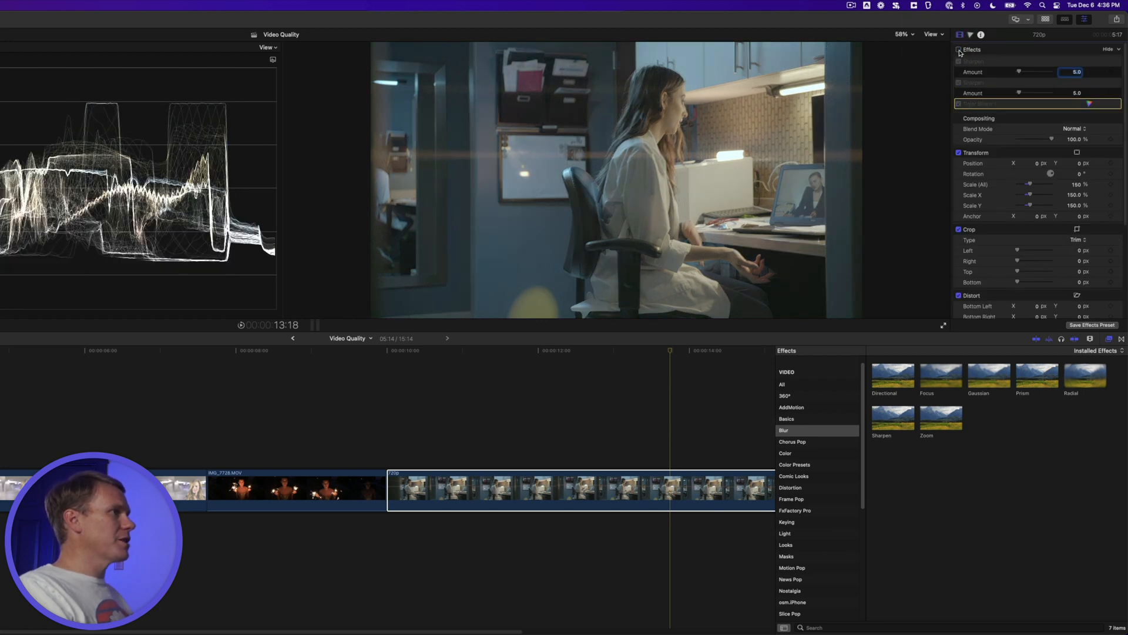
{"action": "left_click", "coordinate": [959, 50]}
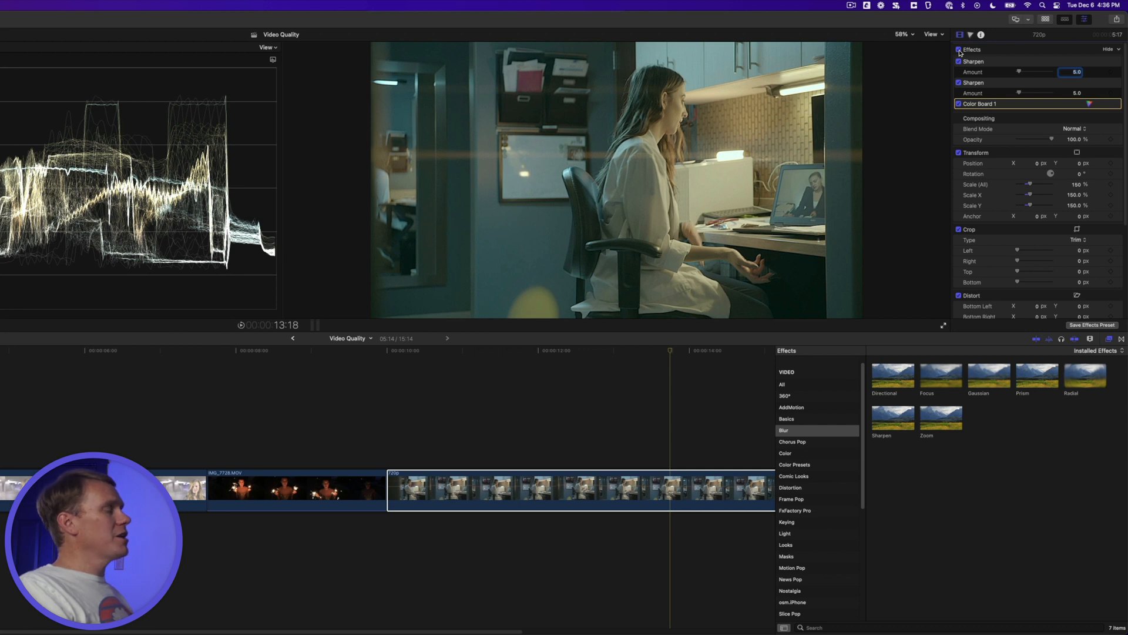